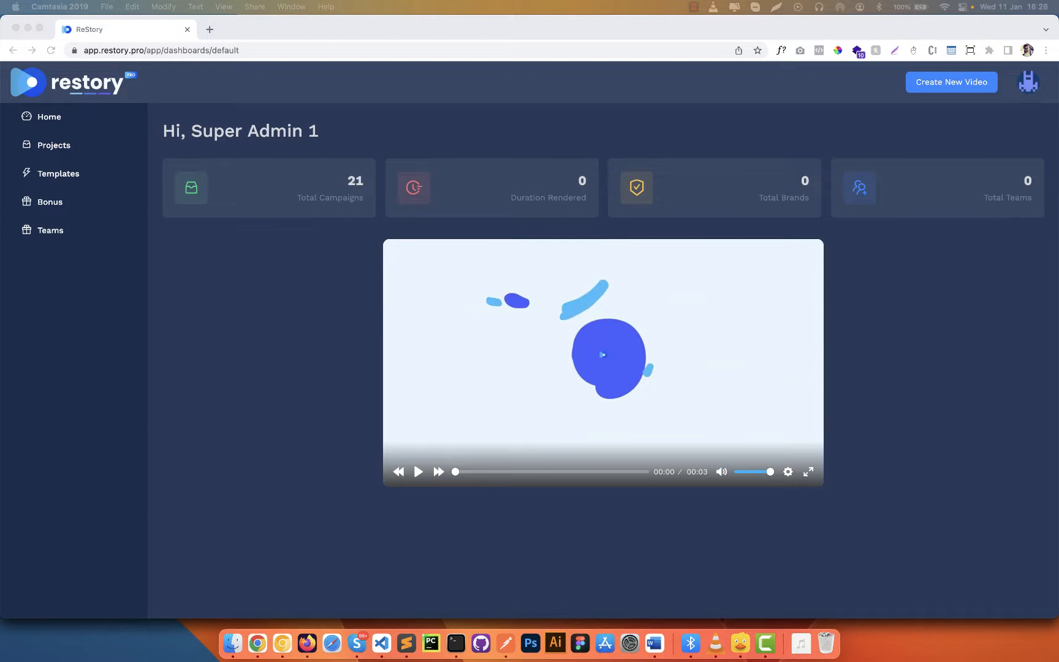
mouse_move(93, 314)
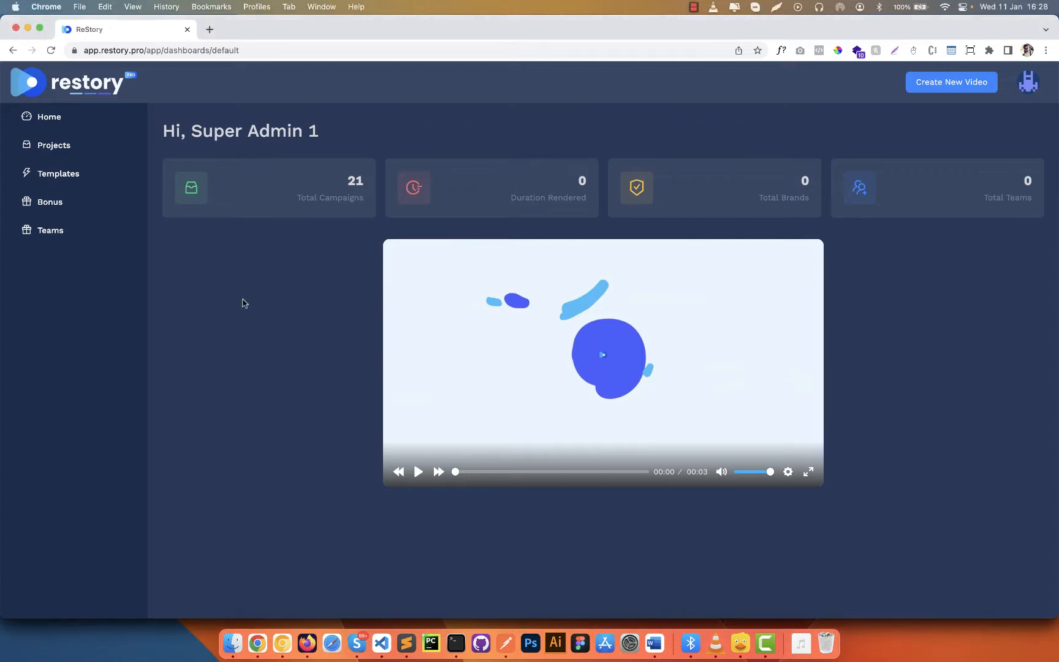
mouse_move(247, 282)
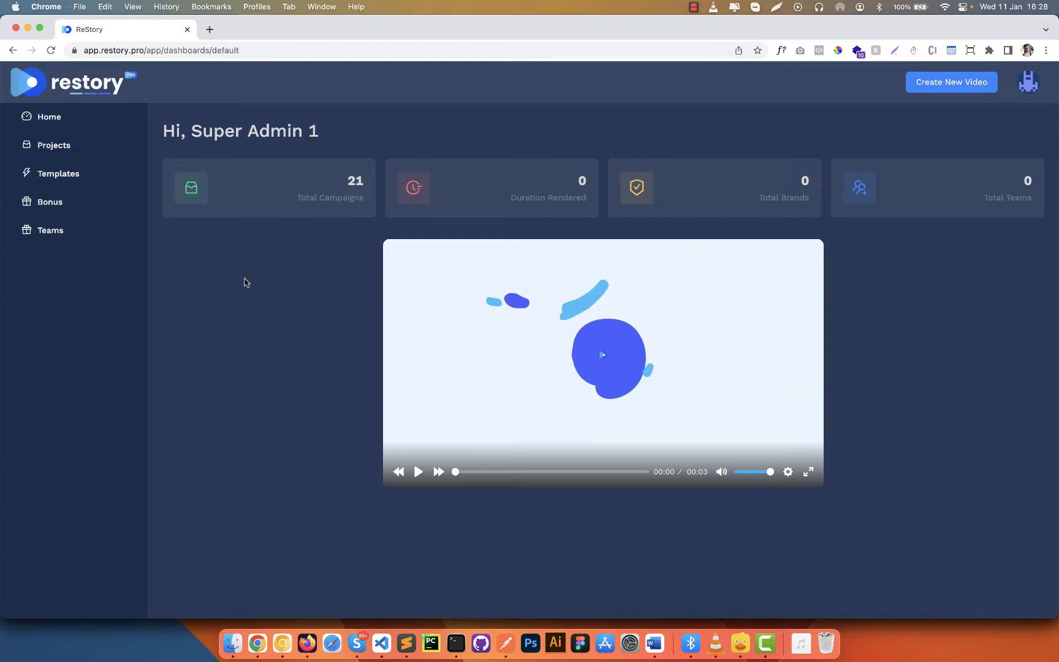
mouse_move(274, 210)
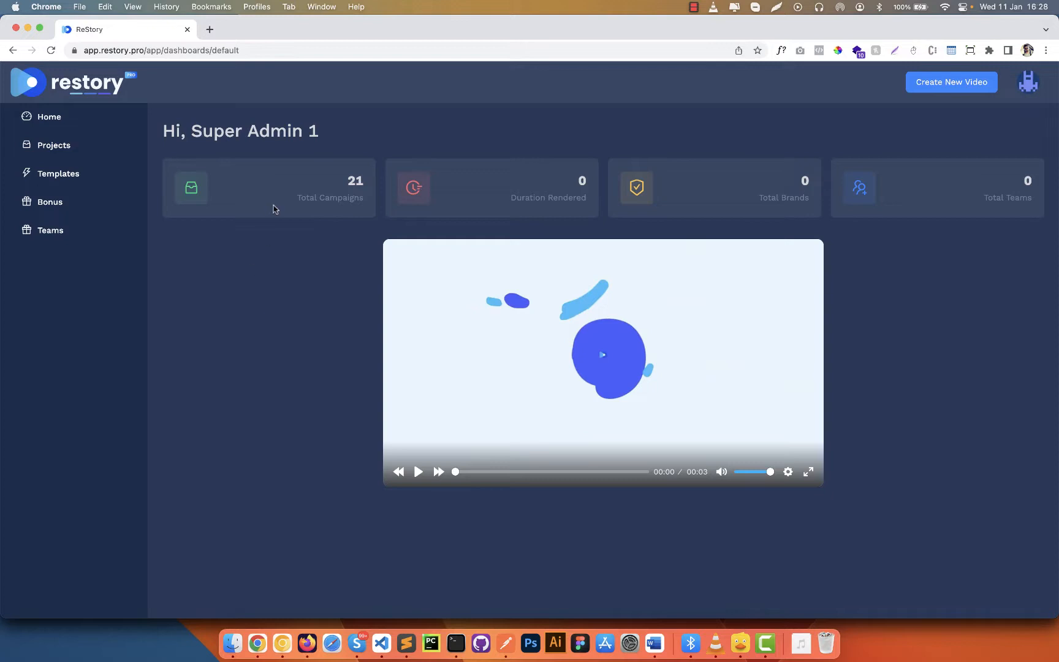
mouse_move(59, 150)
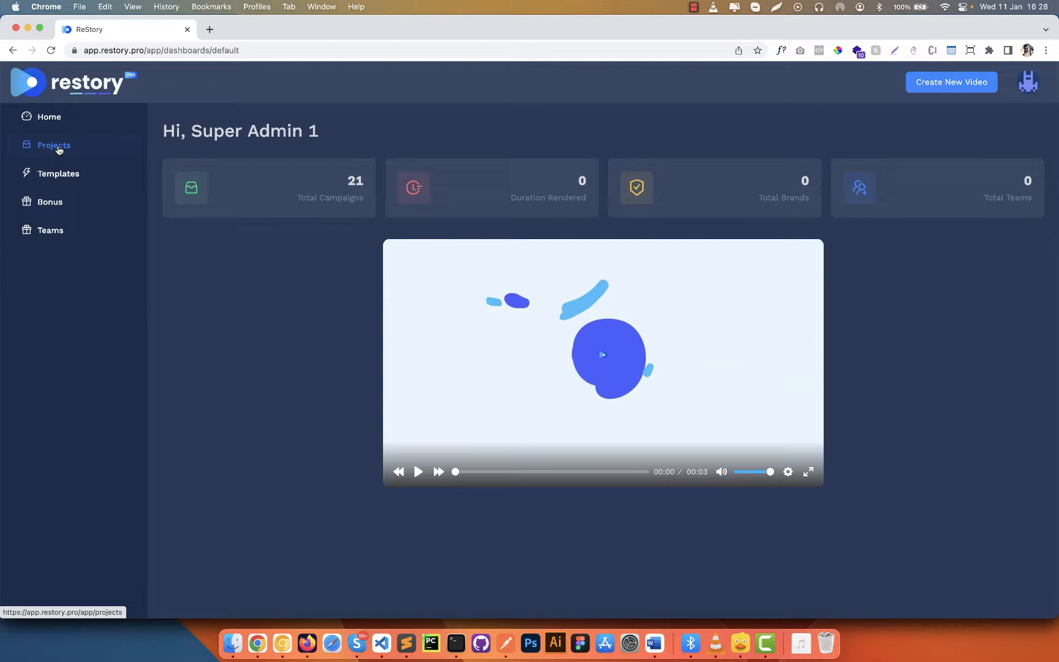
Step: Browse the Templates gallery and return to the Projects page with its creation options
left_click(54, 146)
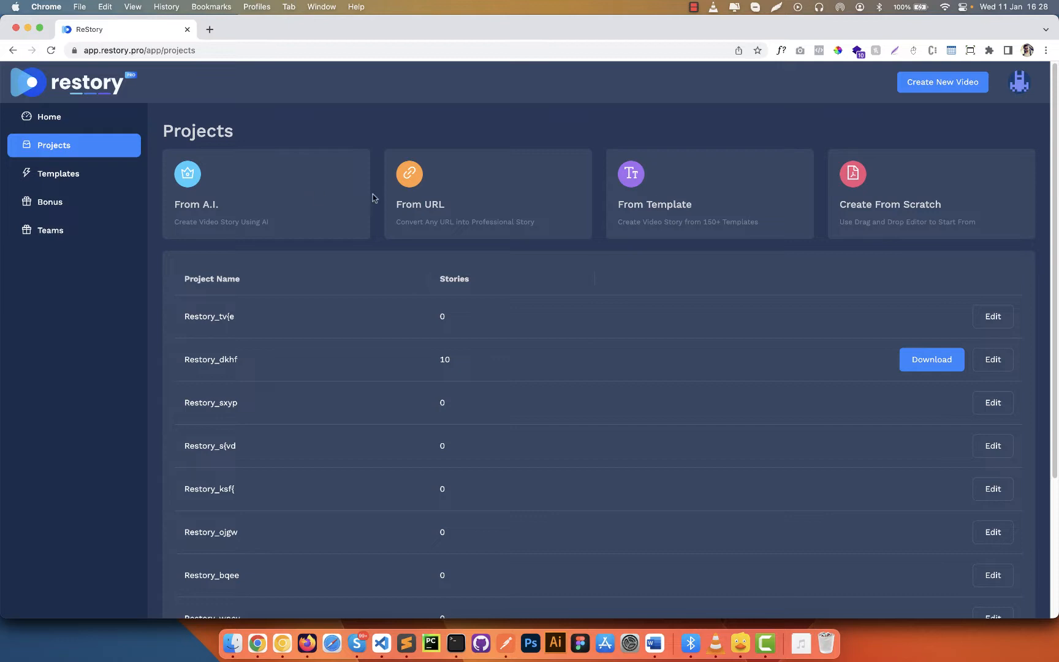
mouse_move(469, 198)
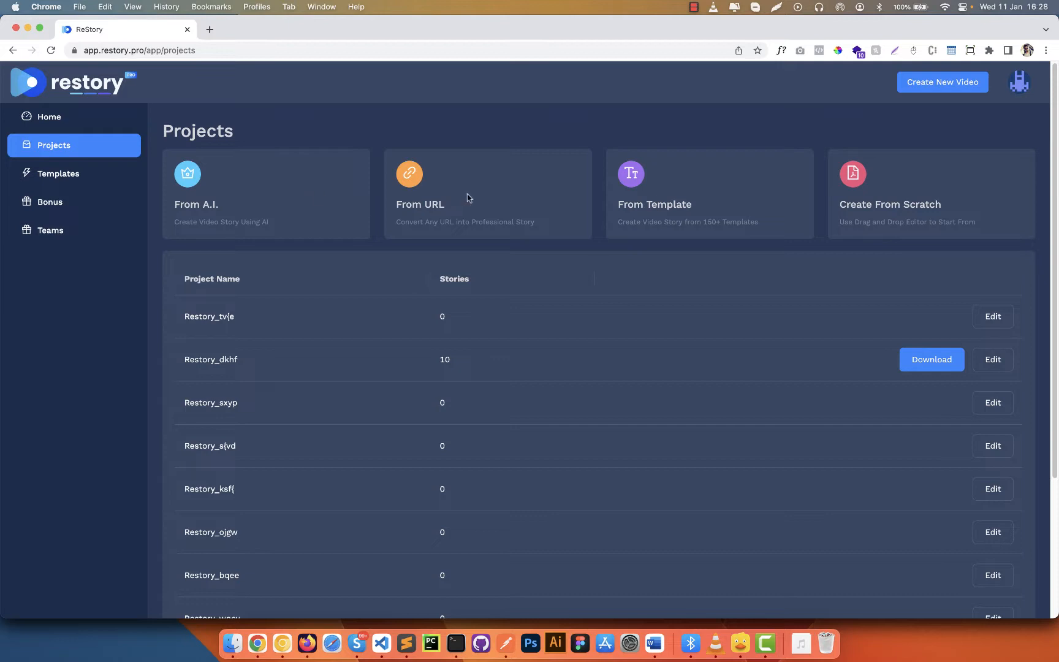
mouse_move(748, 209)
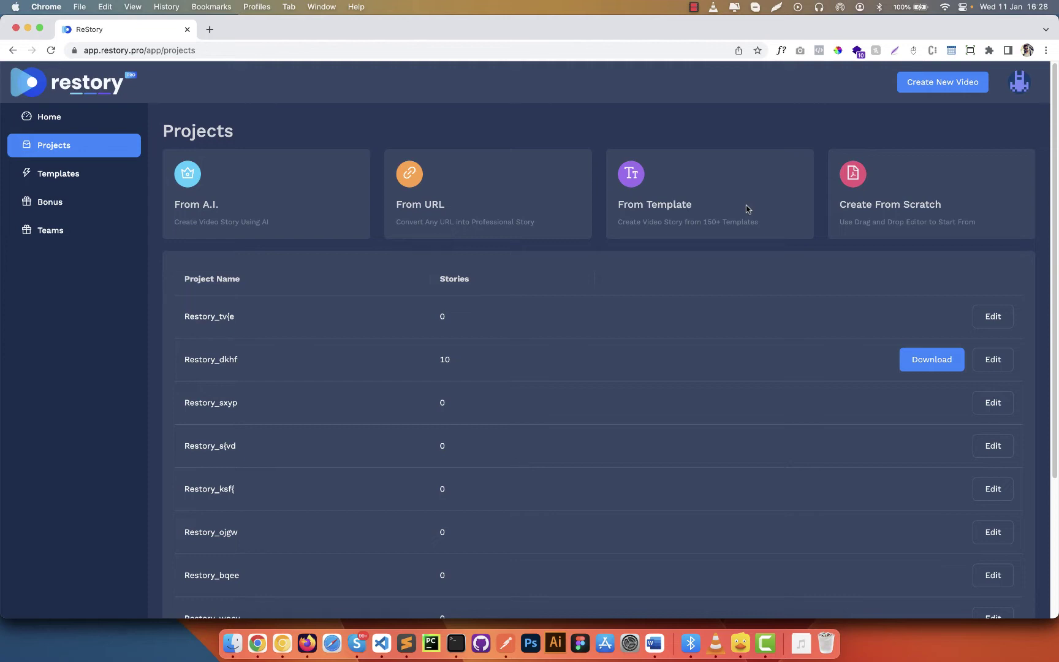
left_click(59, 174)
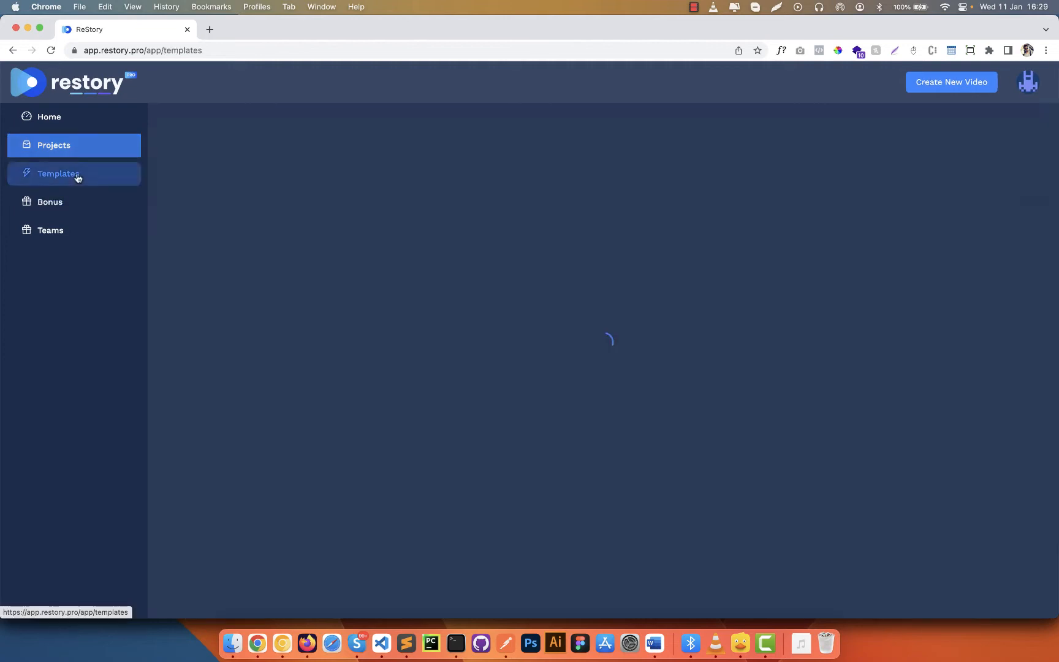
left_click(59, 174)
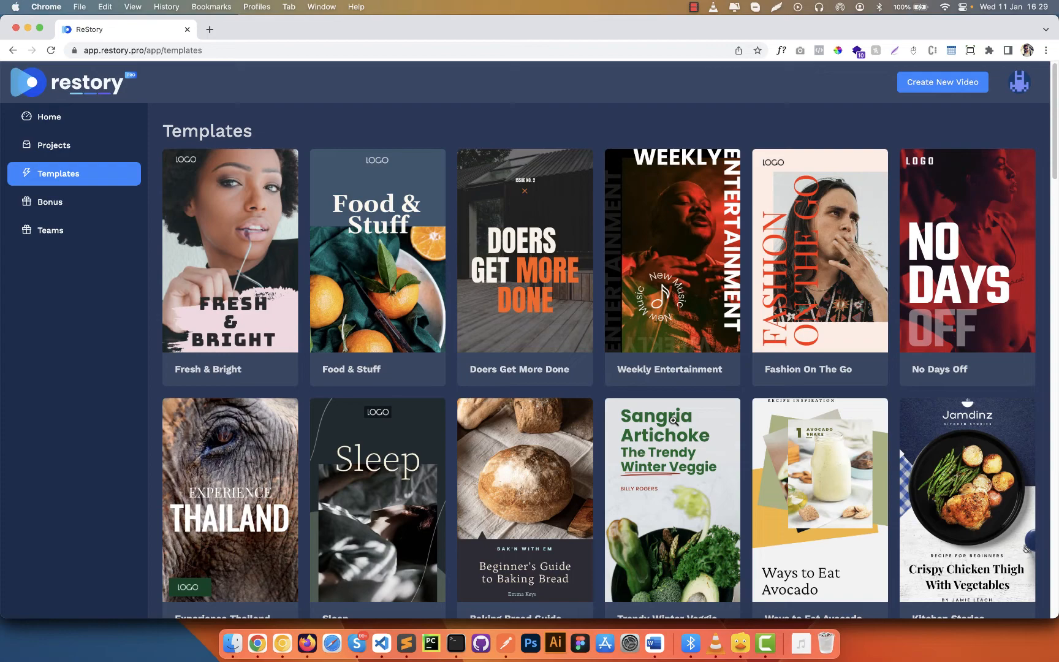
left_click(524, 251)
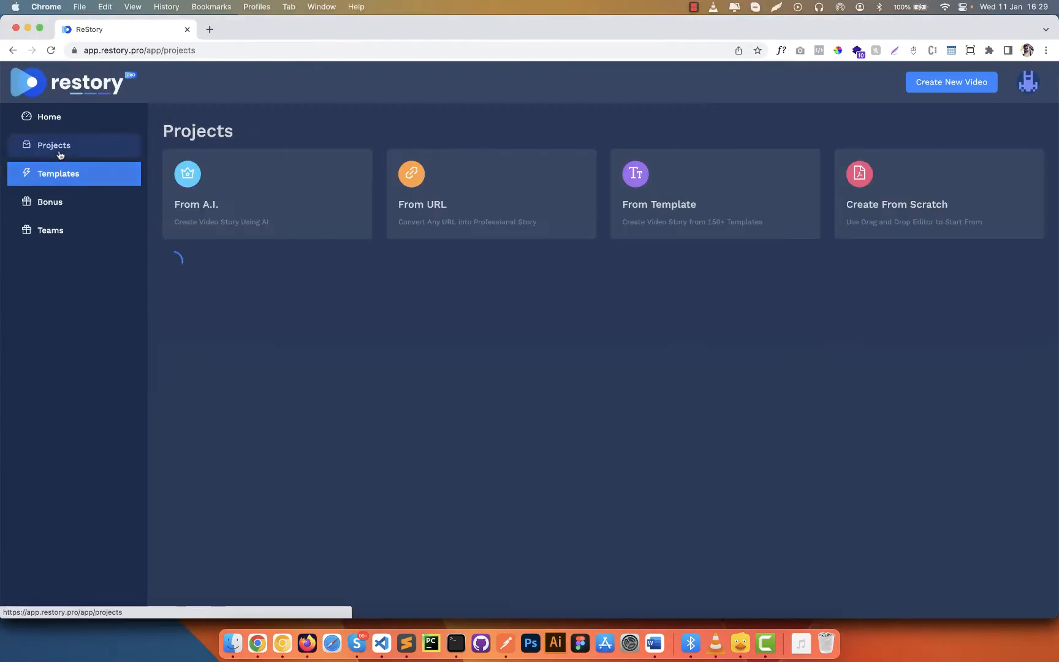
left_click(54, 146)
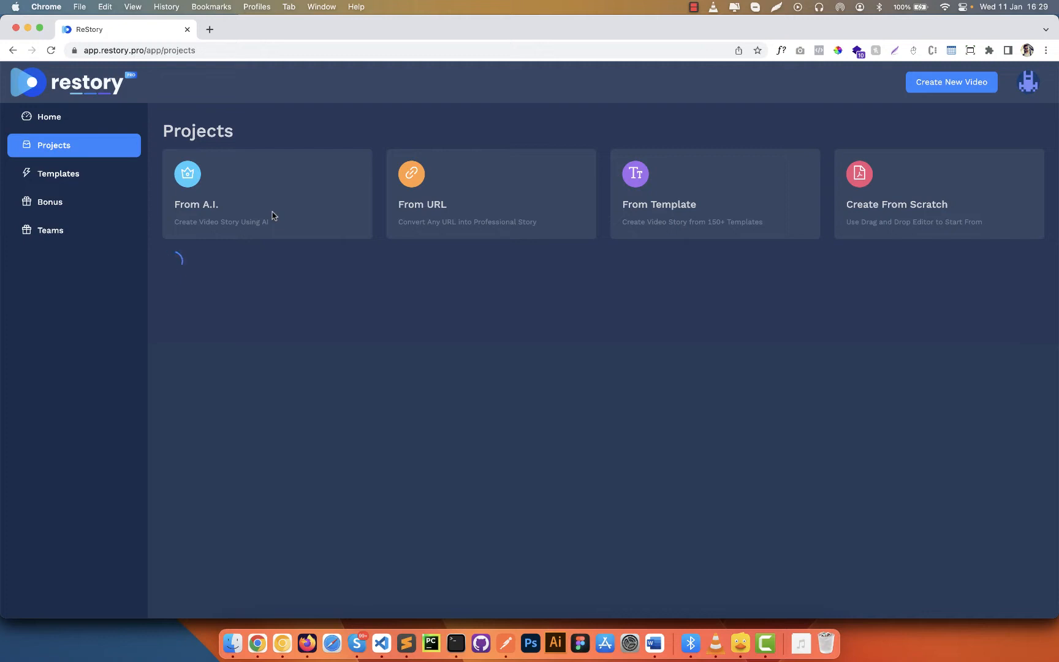
Step: Submit the keyword Handicraft to the From A.I. story creator to generate video ideas
left_click(267, 193)
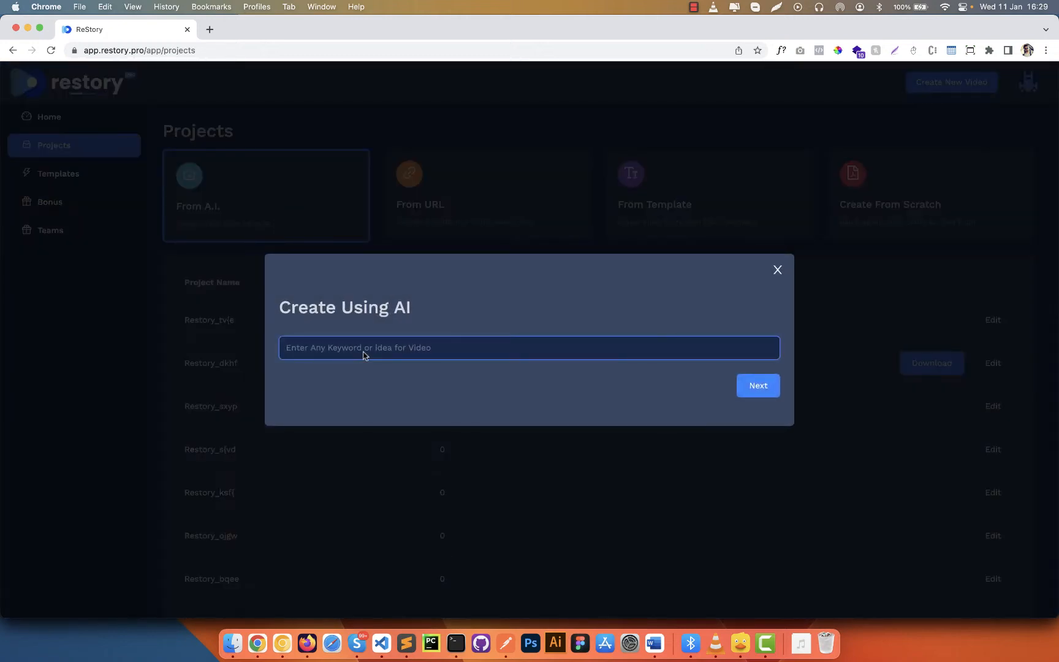
type("Handicraft")
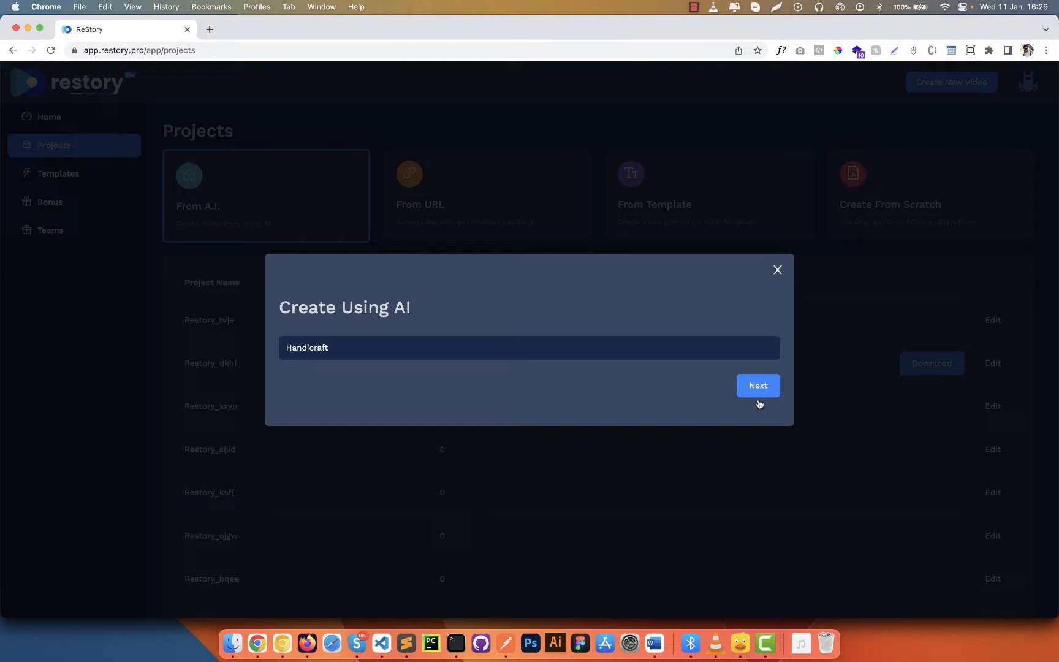
left_click(758, 386)
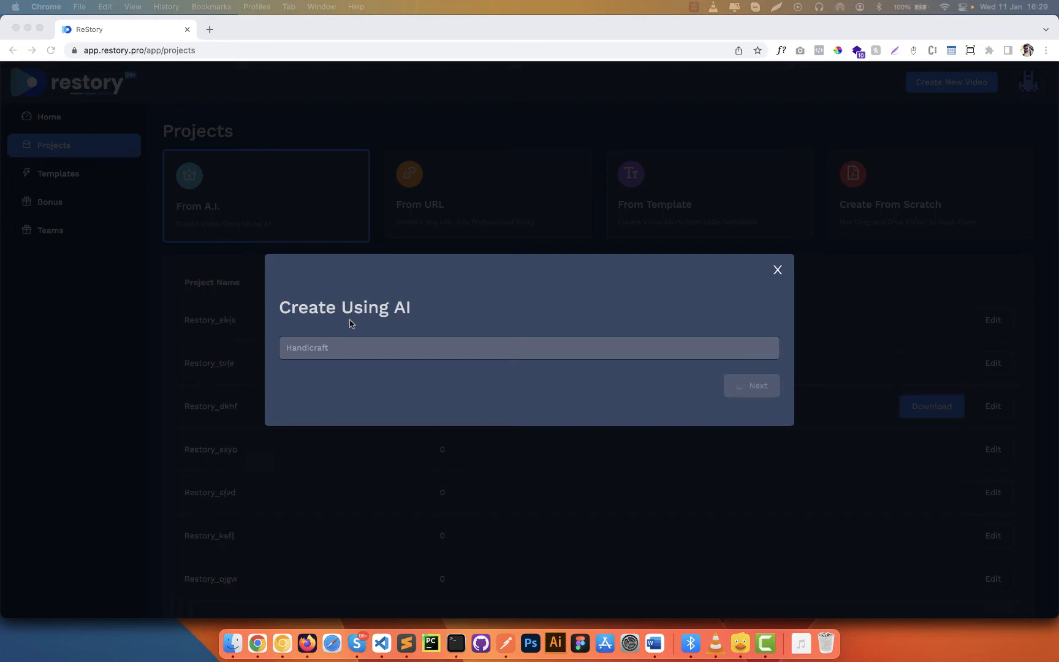
Step: Select idea 3, Crafting with Recycled Materials, from the generated titles
left_click(753, 386)
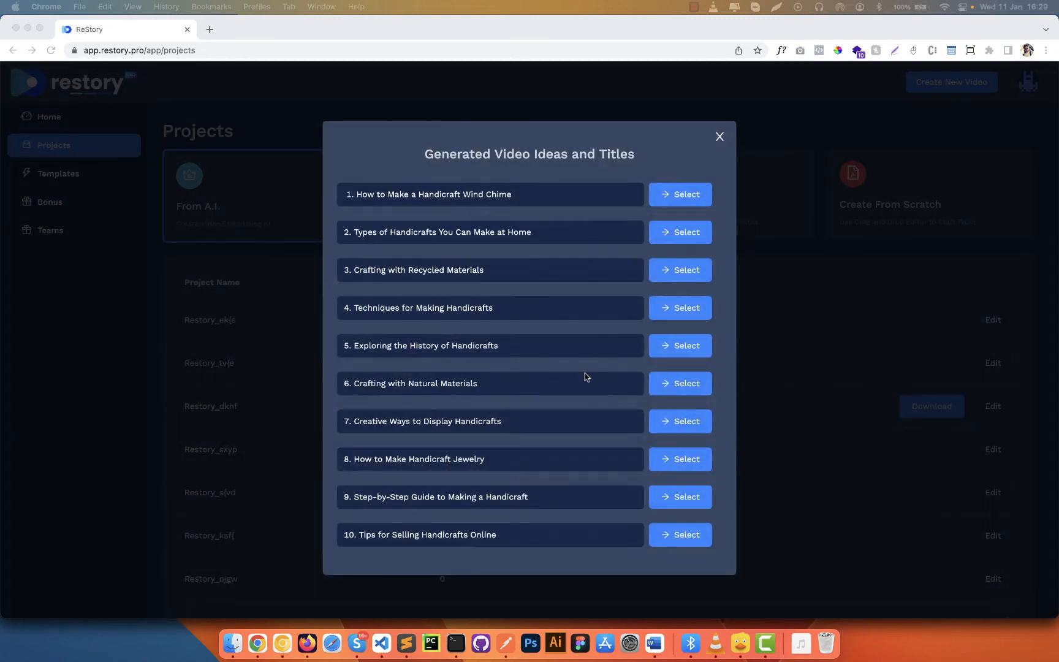
mouse_move(613, 356)
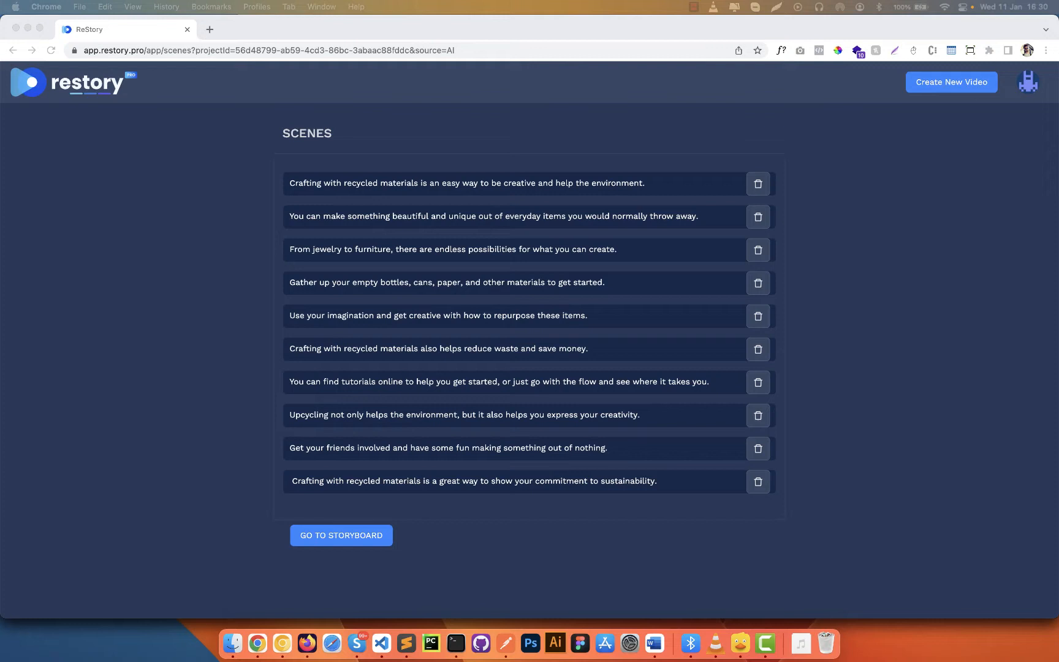
mouse_move(519, 385)
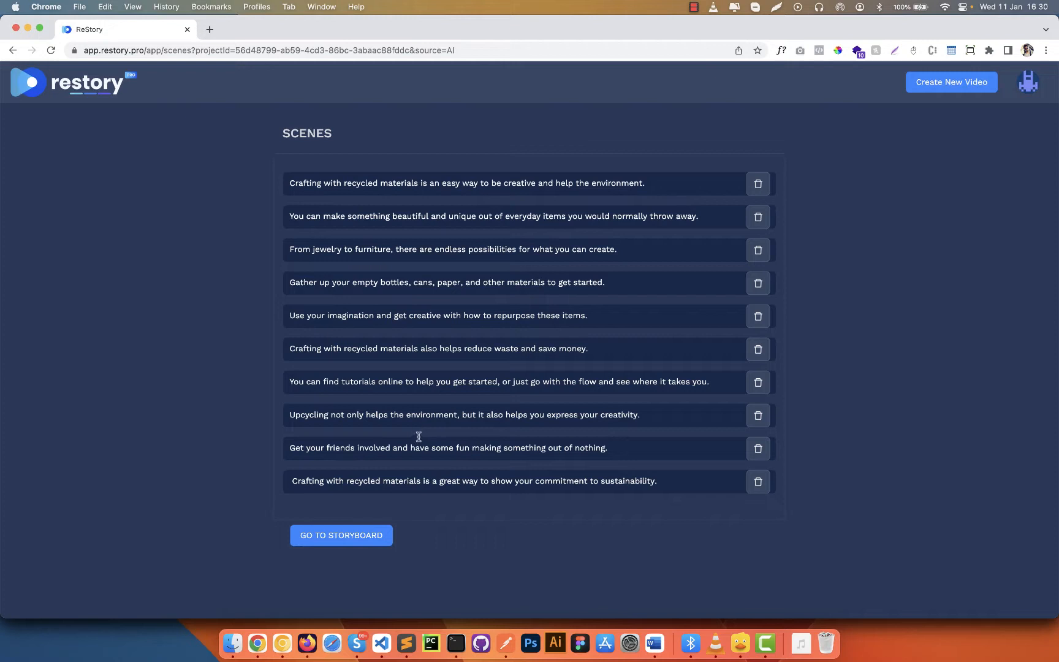
mouse_move(743, 486)
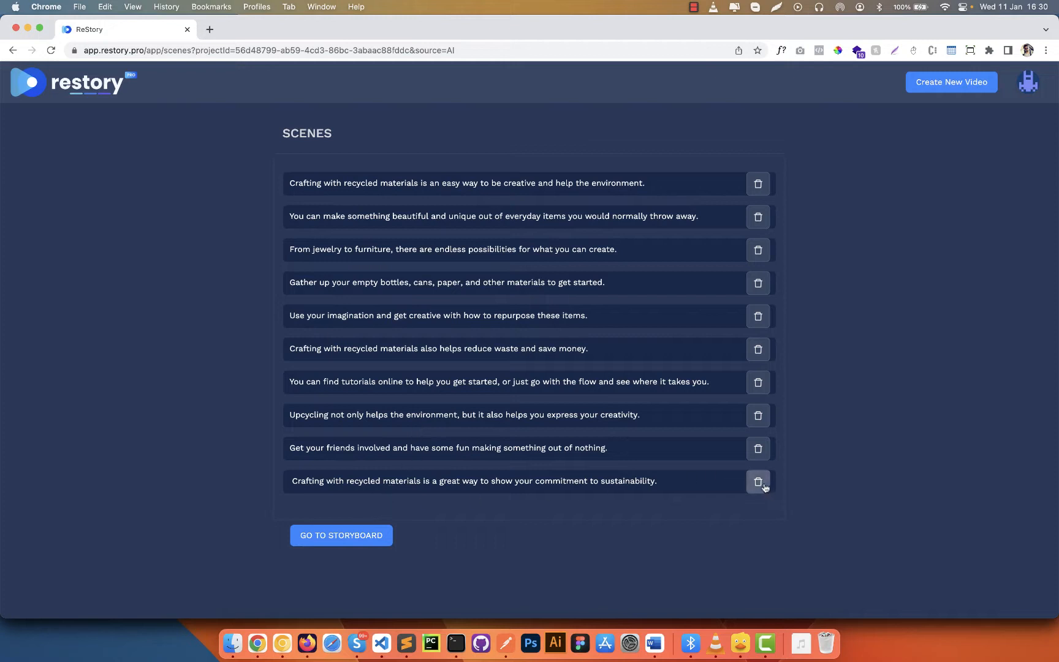
mouse_move(570, 548)
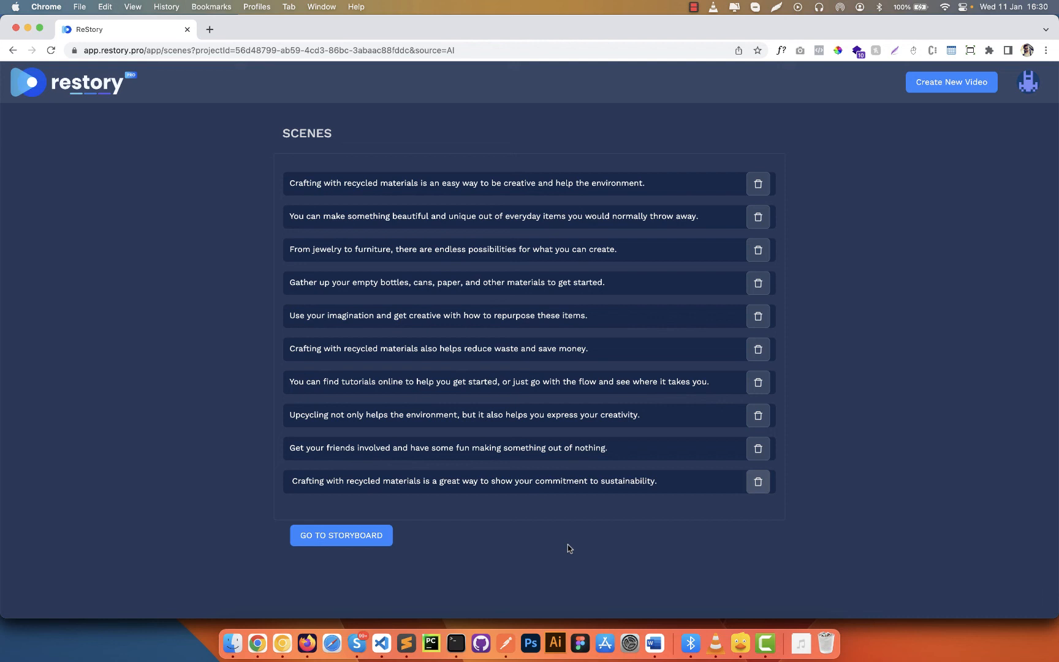
mouse_move(337, 536)
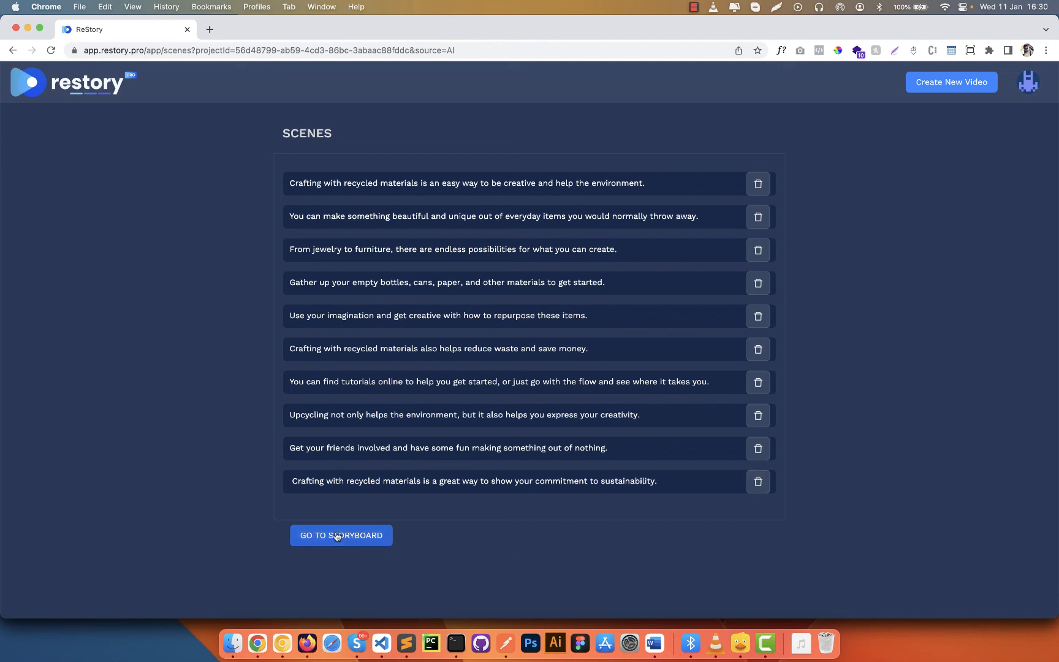
Step: Go to the storyboard and bring up the six template style choices
left_click(341, 536)
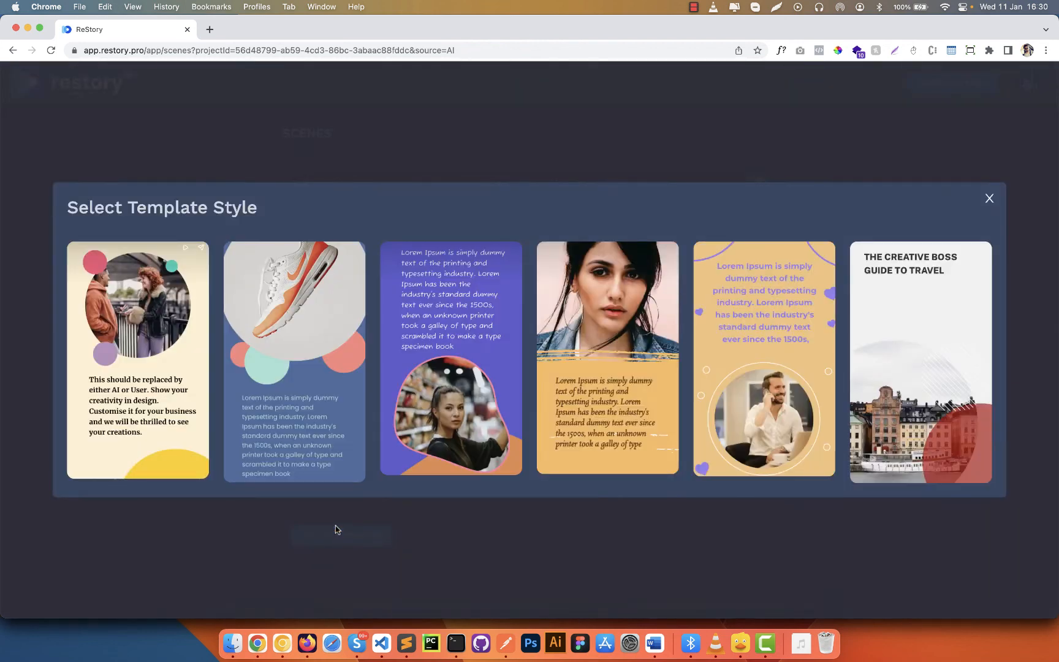
mouse_move(406, 507)
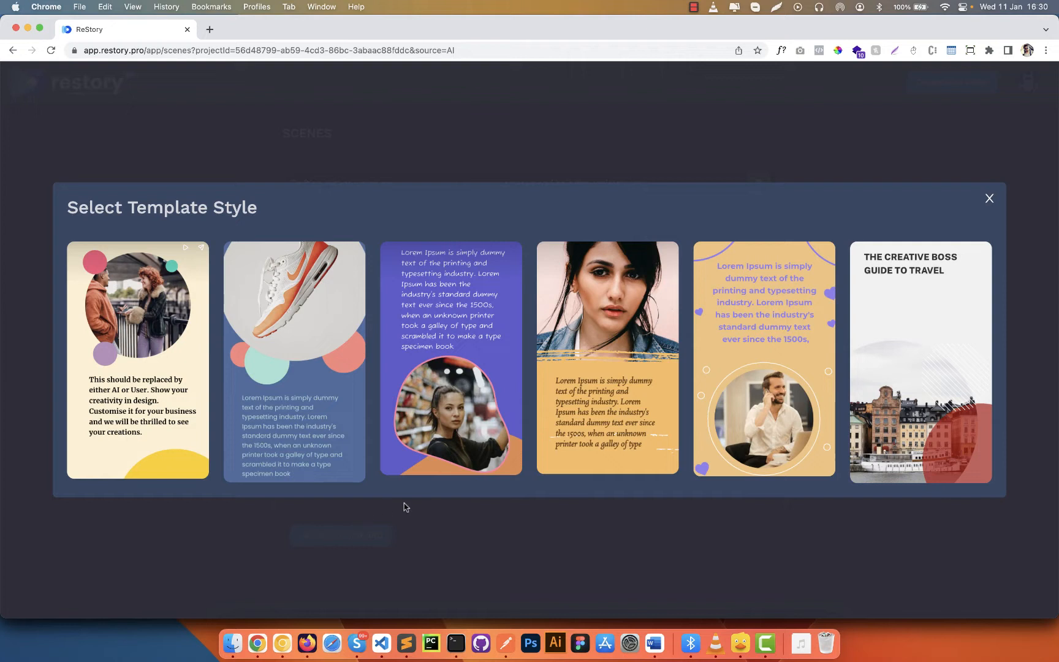
mouse_move(443, 337)
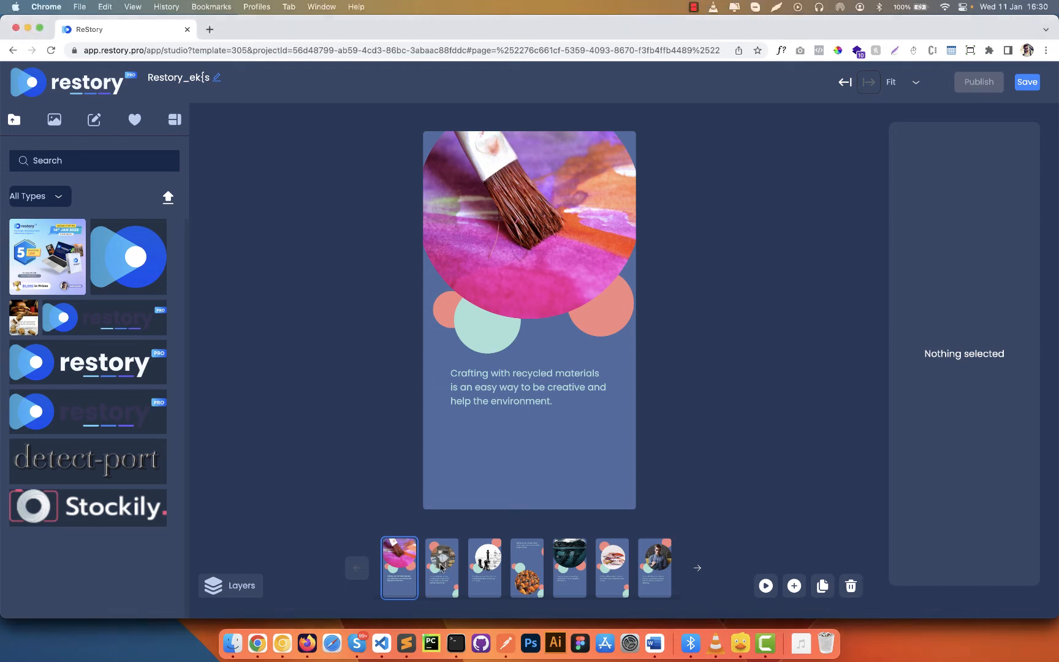
Step: Preview the fourth and sixth slides, then save the story
left_click(527, 568)
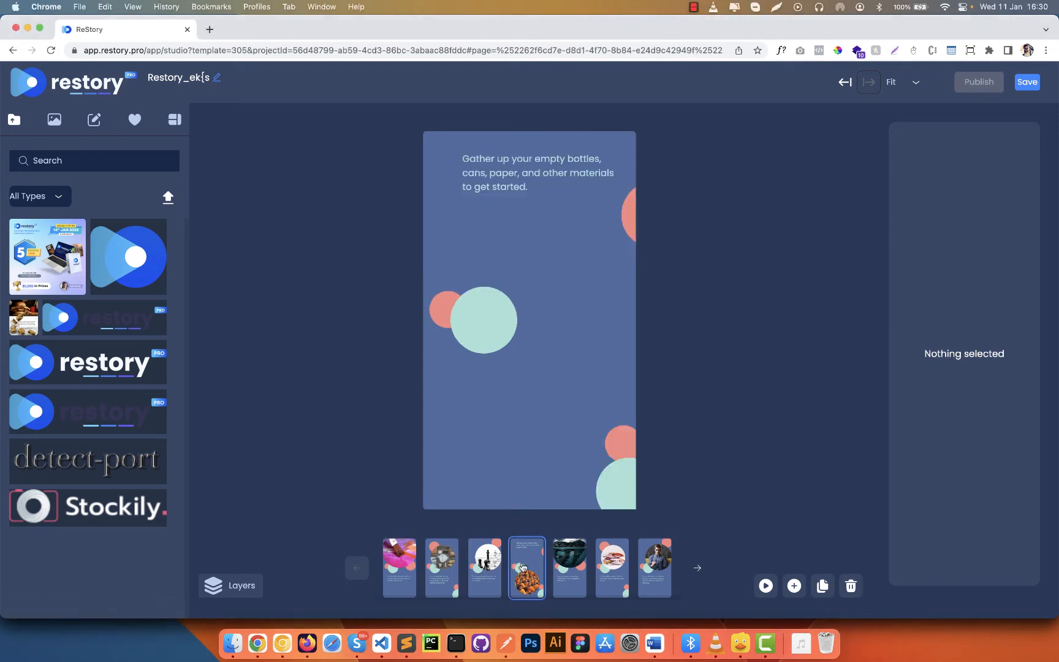
left_click(612, 567)
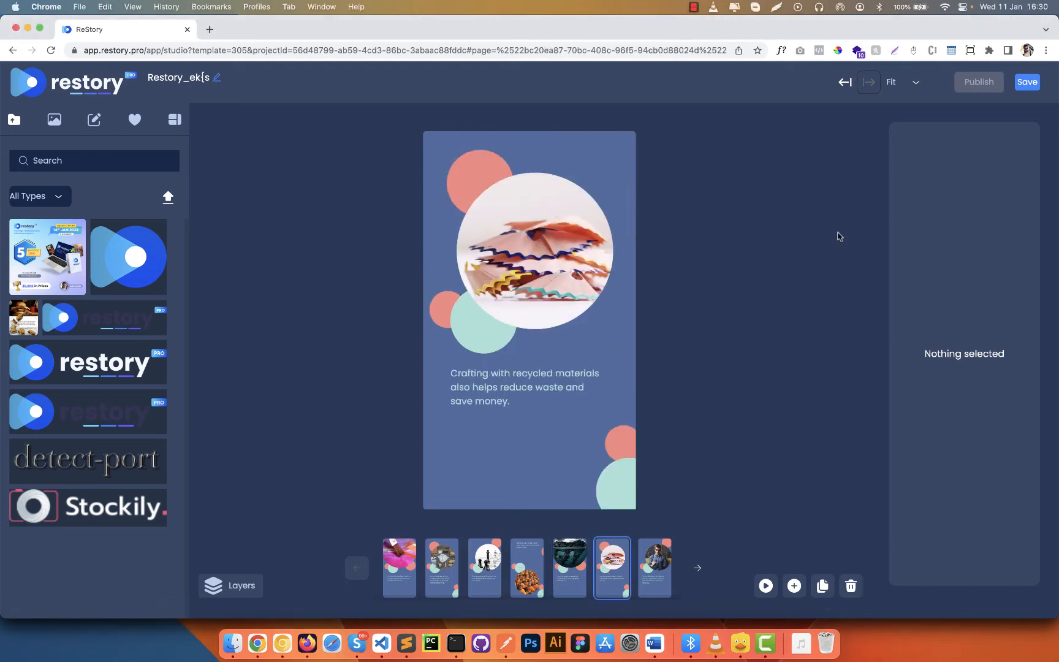
left_click(655, 568)
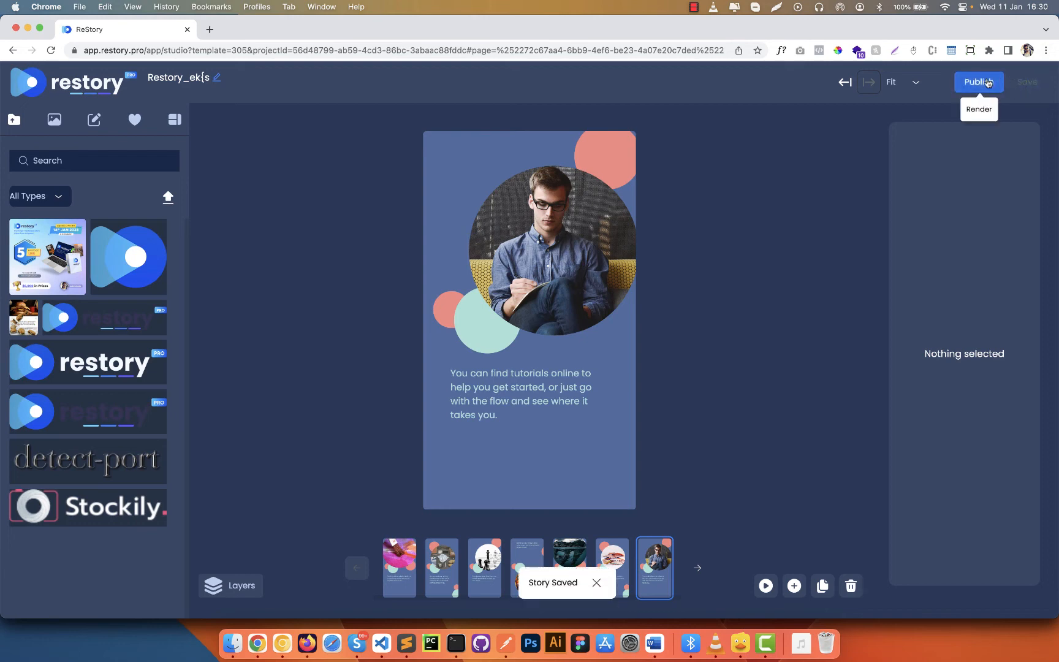
left_click(978, 81)
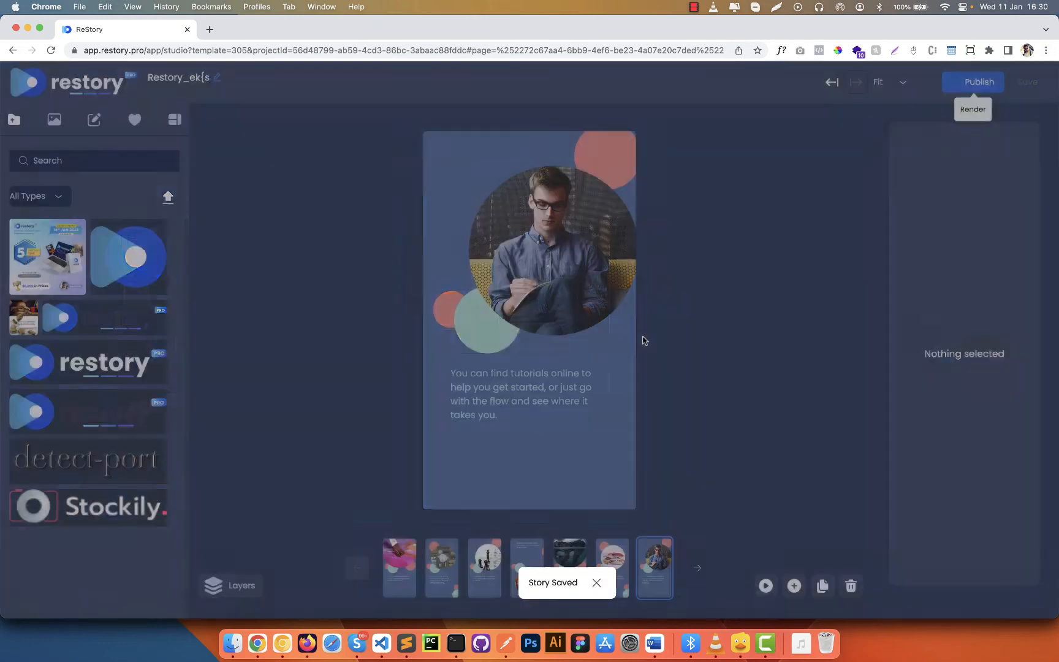
left_click(979, 80)
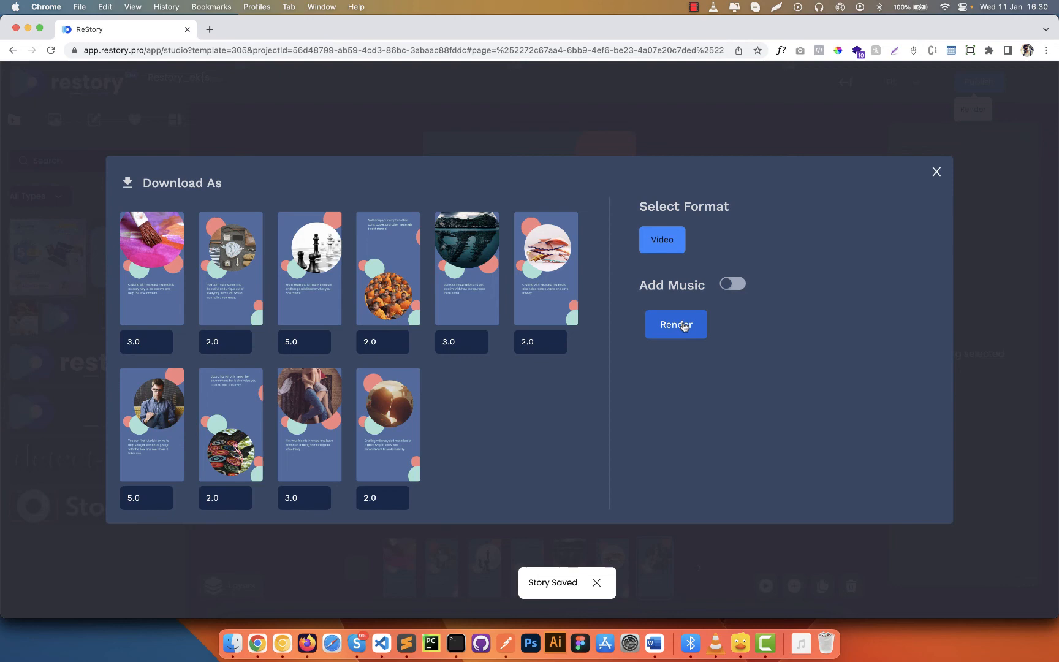
mouse_move(936, 171)
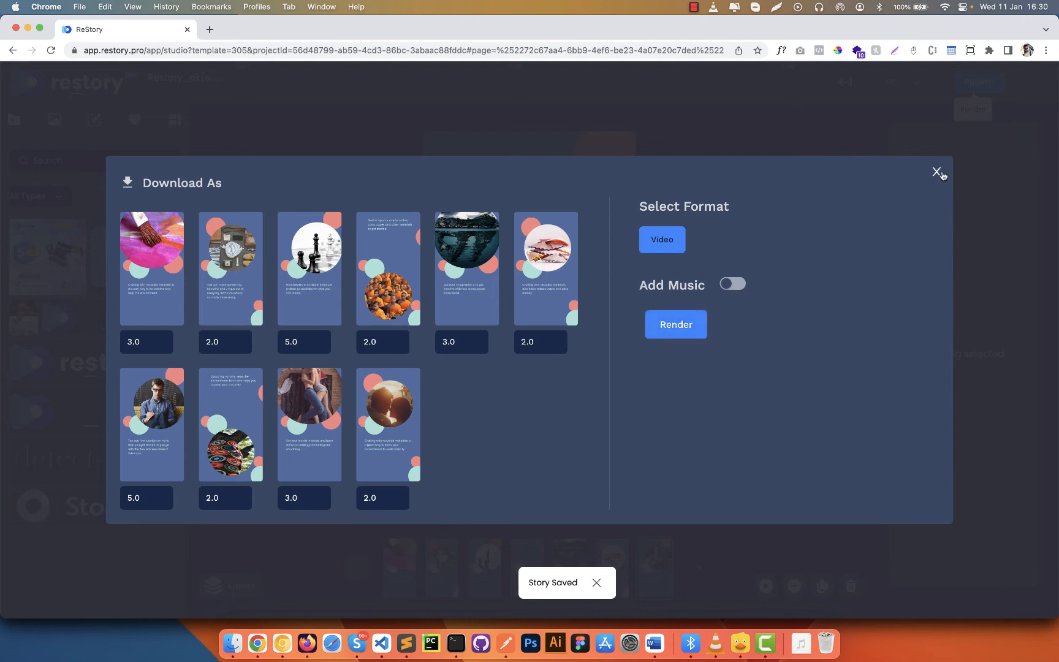
left_click(936, 171)
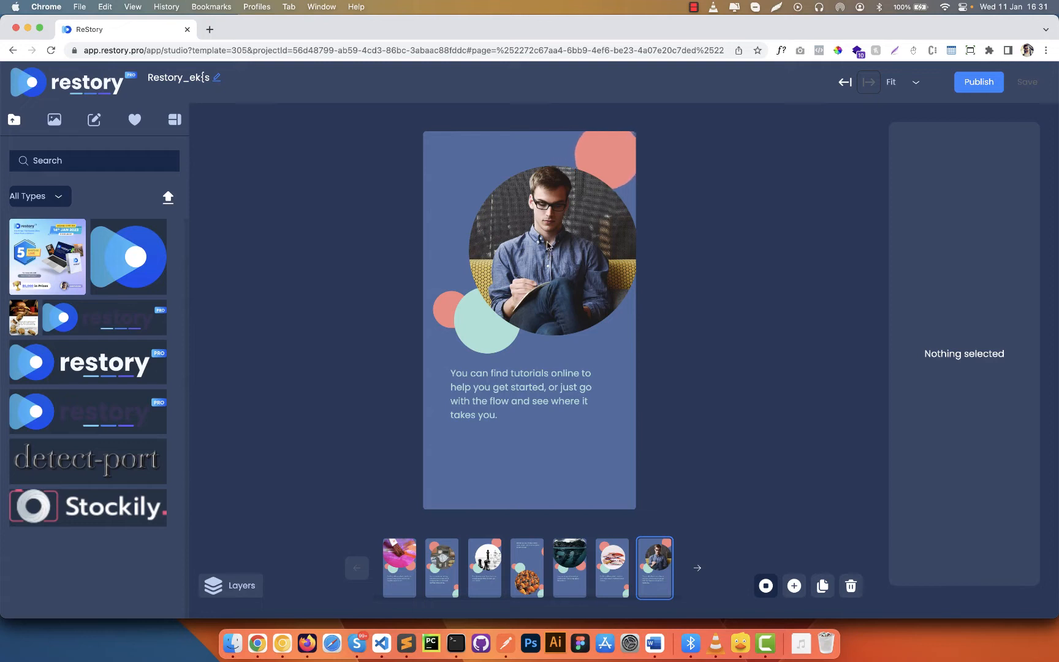
left_click(547, 250)
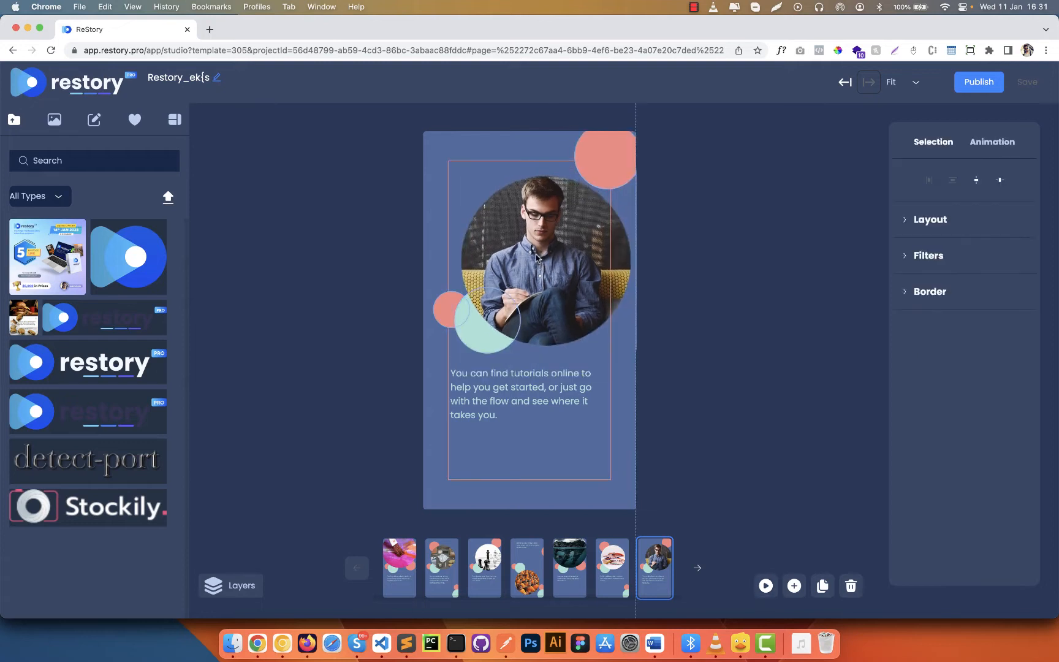
left_click(541, 262)
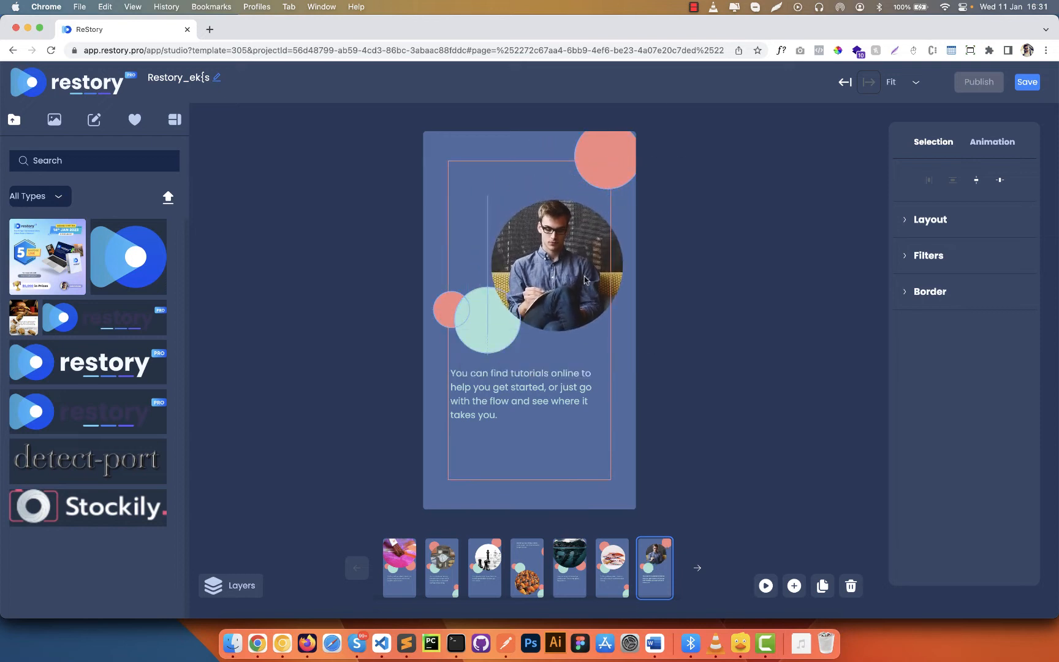
left_click(556, 266)
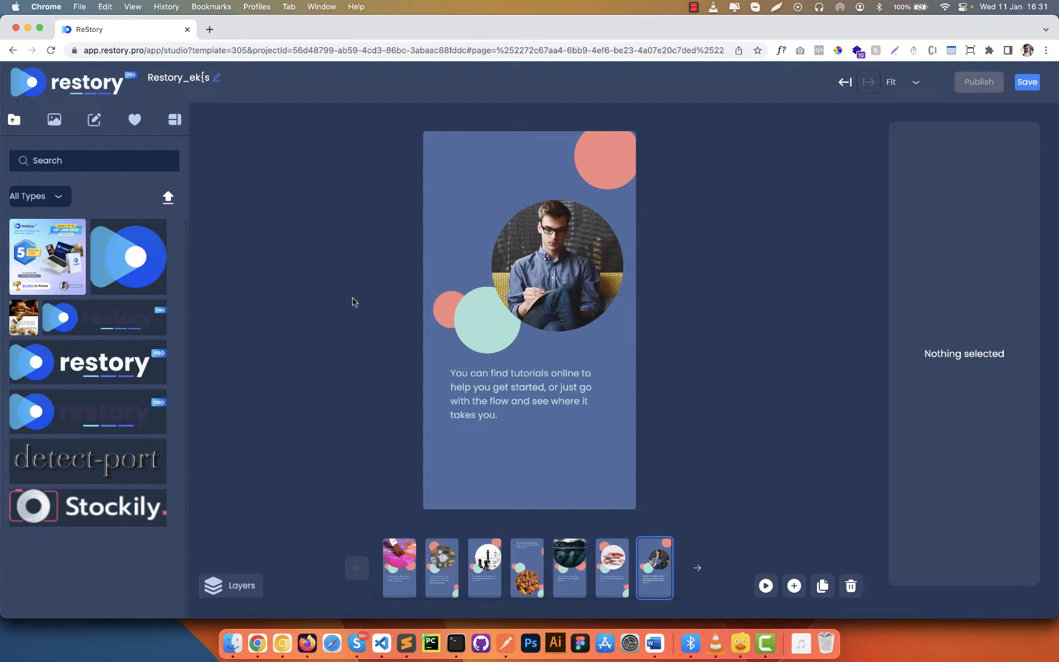
left_click(520, 393)
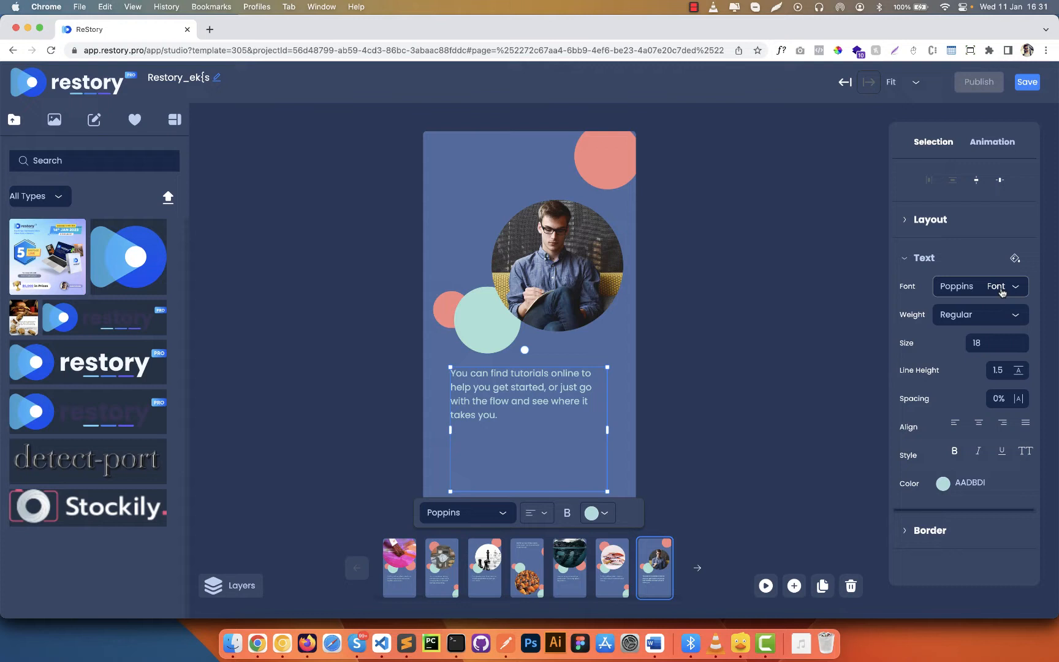
mouse_move(1015, 287)
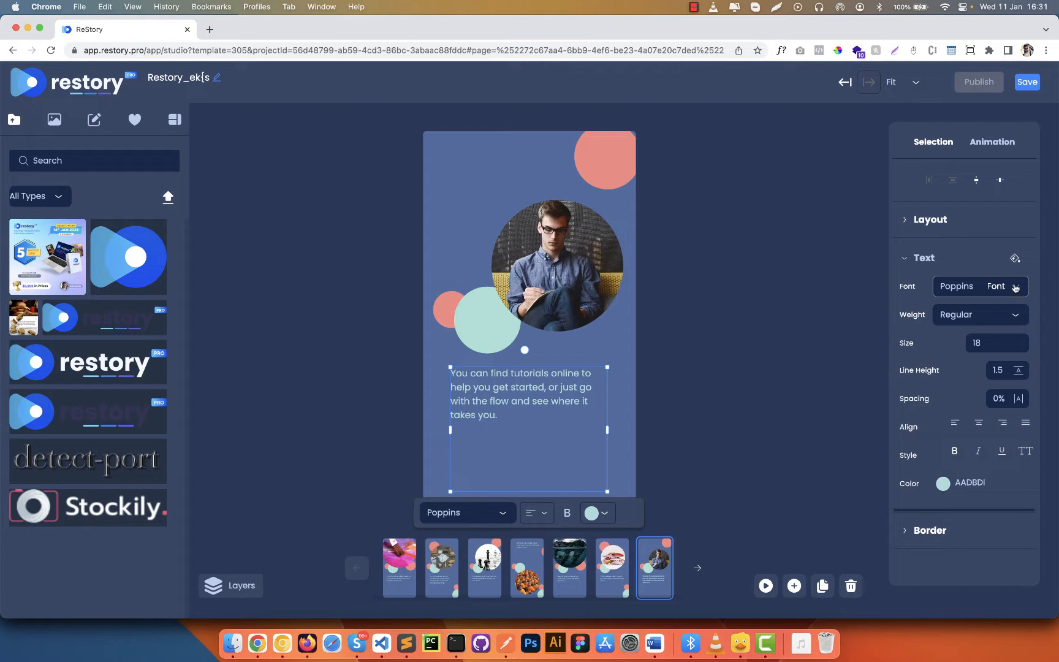
Step: Set the paragraph to Akaya Kanadaka, size 25, coloured white
left_click(980, 287)
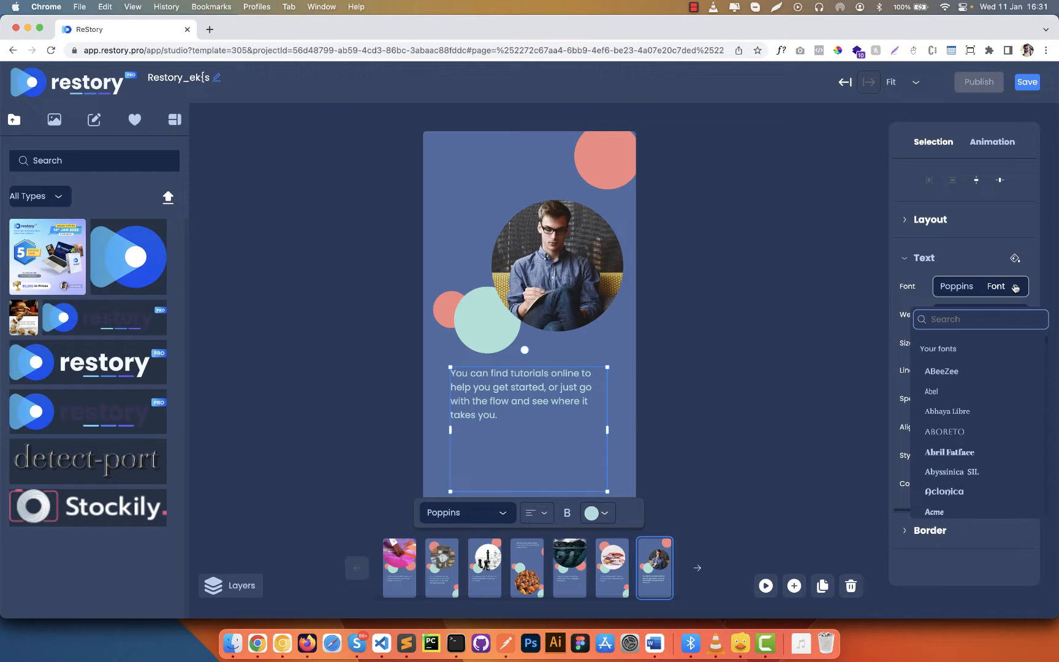
scroll("down", 3)
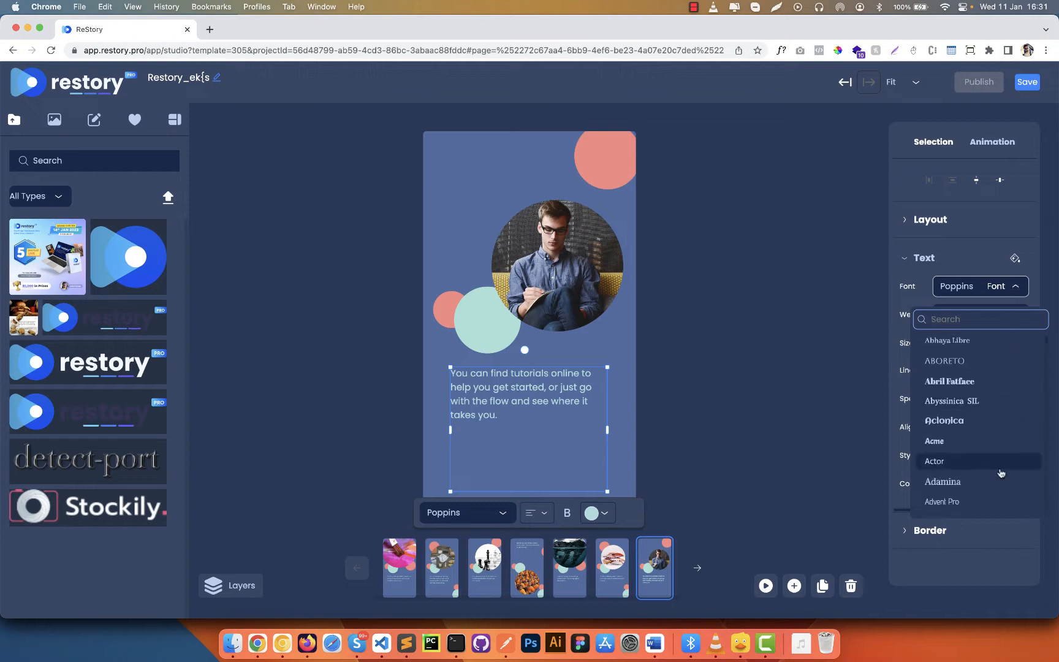
scroll("down", 3)
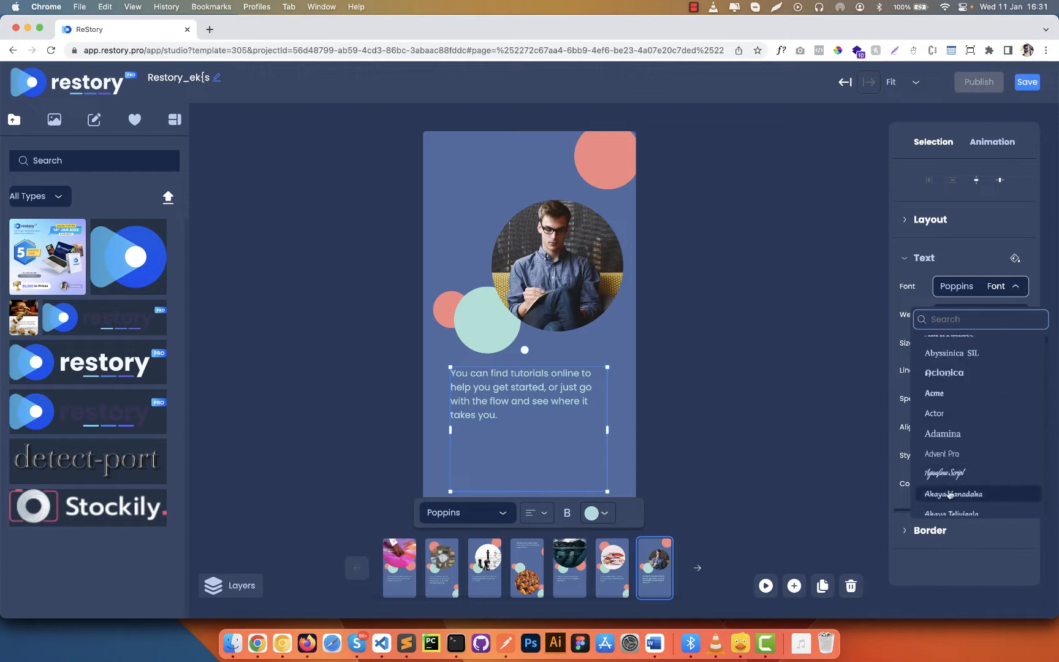
left_click(953, 494)
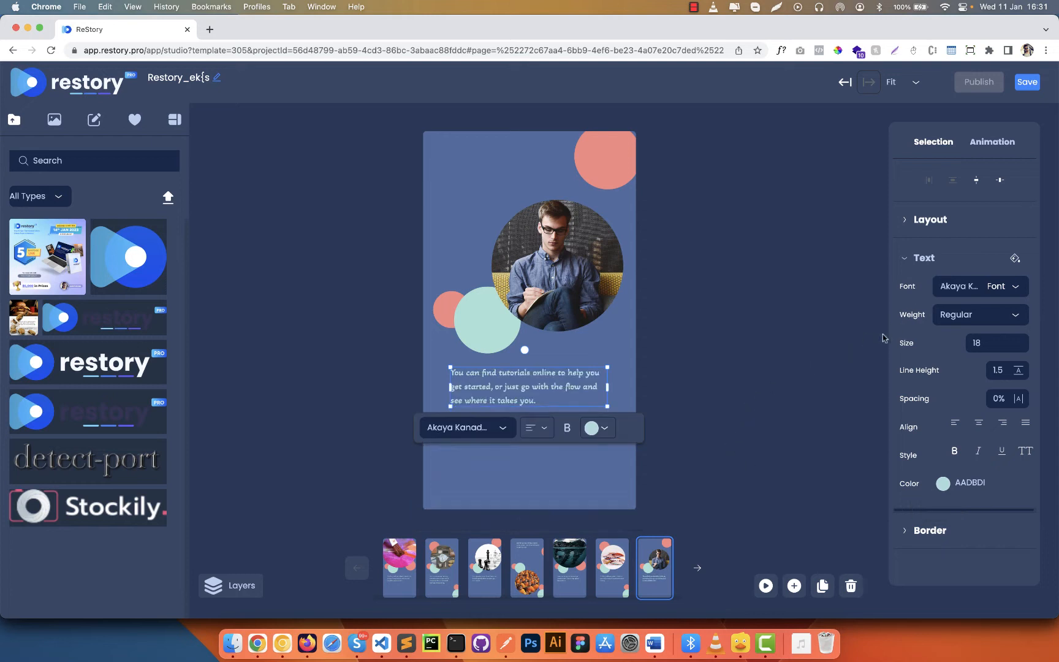
type("25")
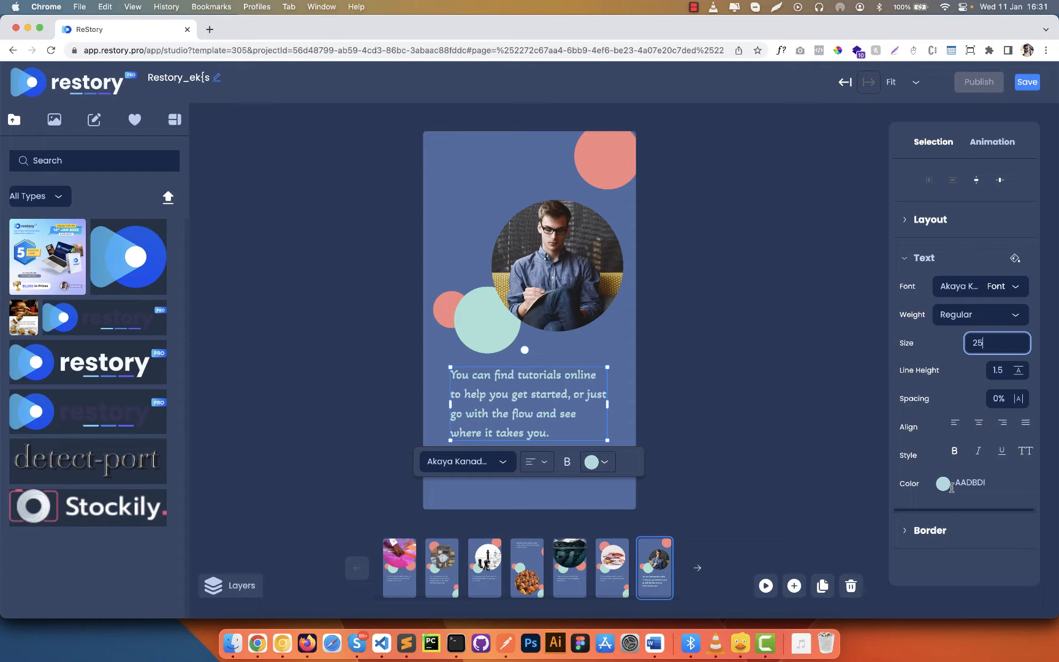
left_click(942, 483)
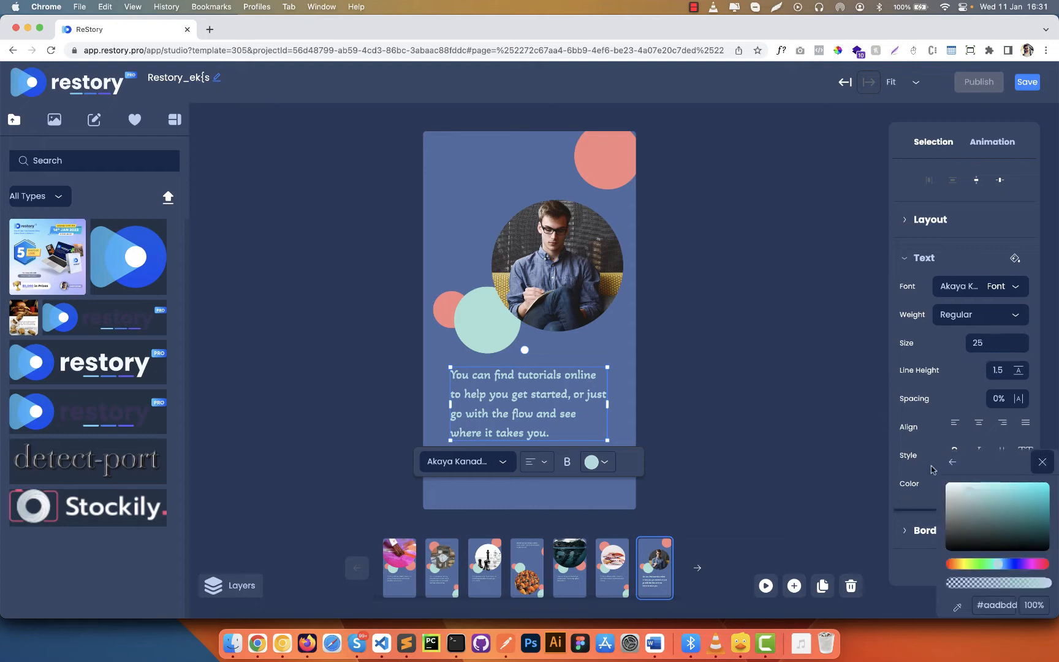
left_click(740, 337)
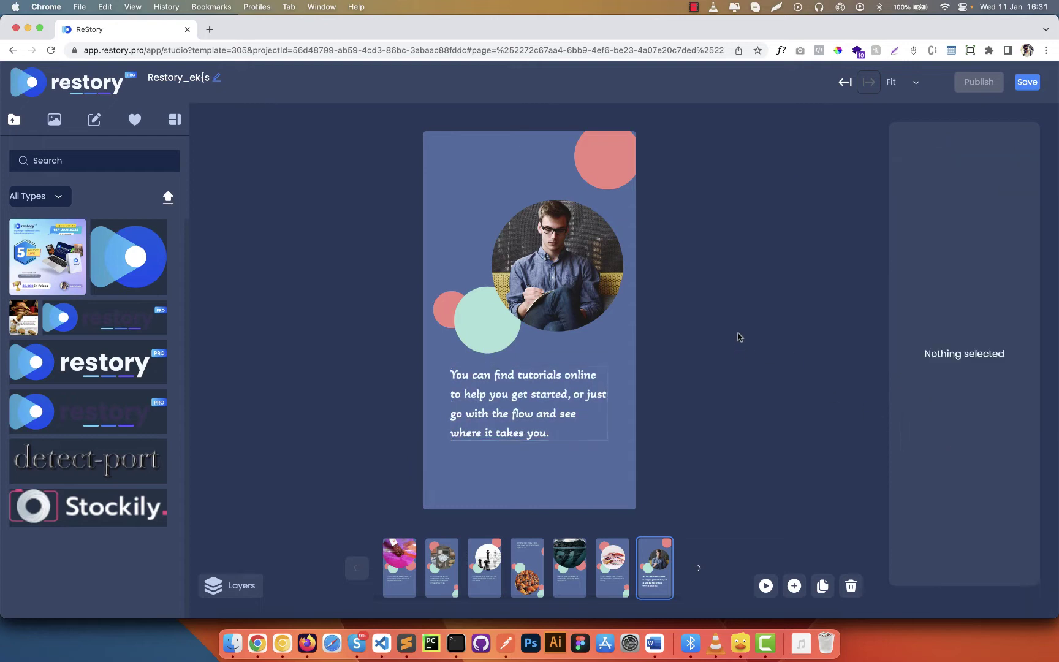
Step: Give the tutorial paragraph the Twirl In entrance animation and deselect it
left_click(527, 403)
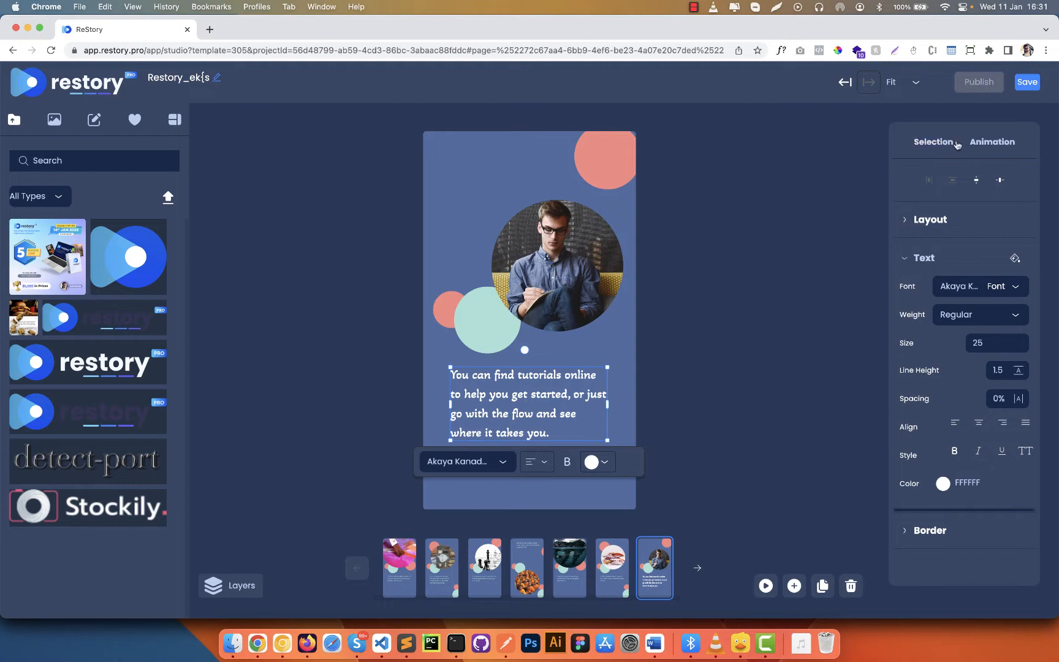
left_click(993, 142)
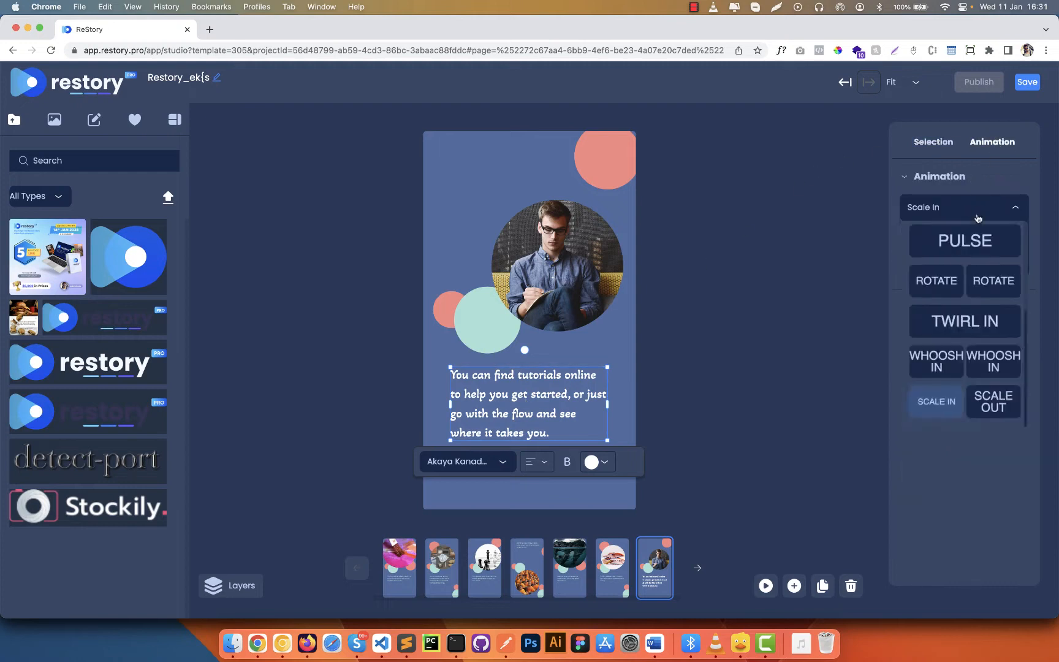
left_click(964, 321)
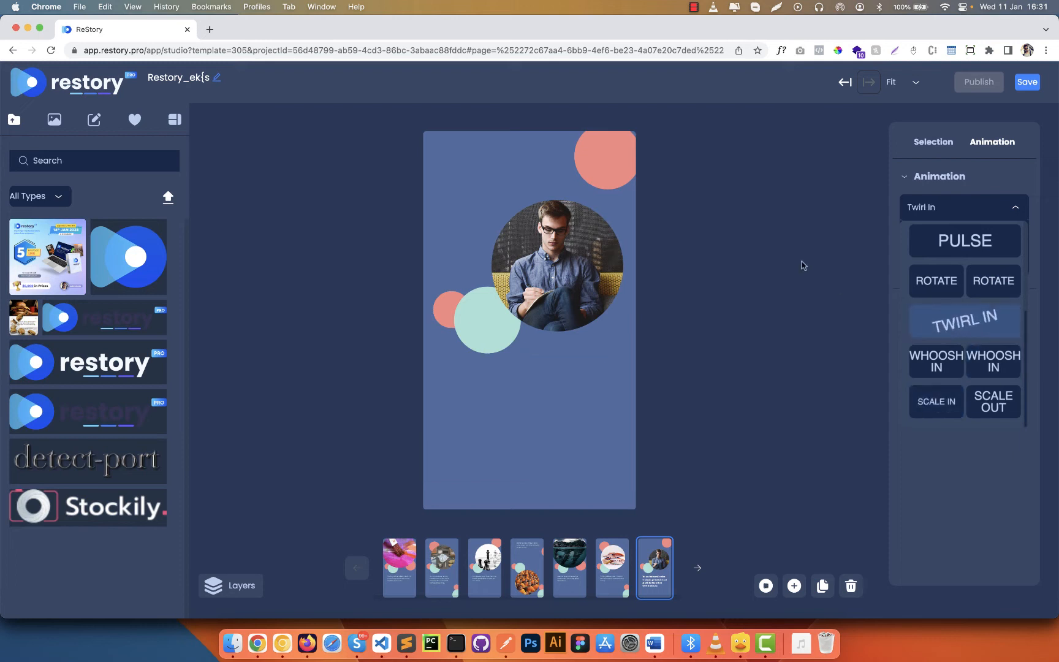
left_click(528, 403)
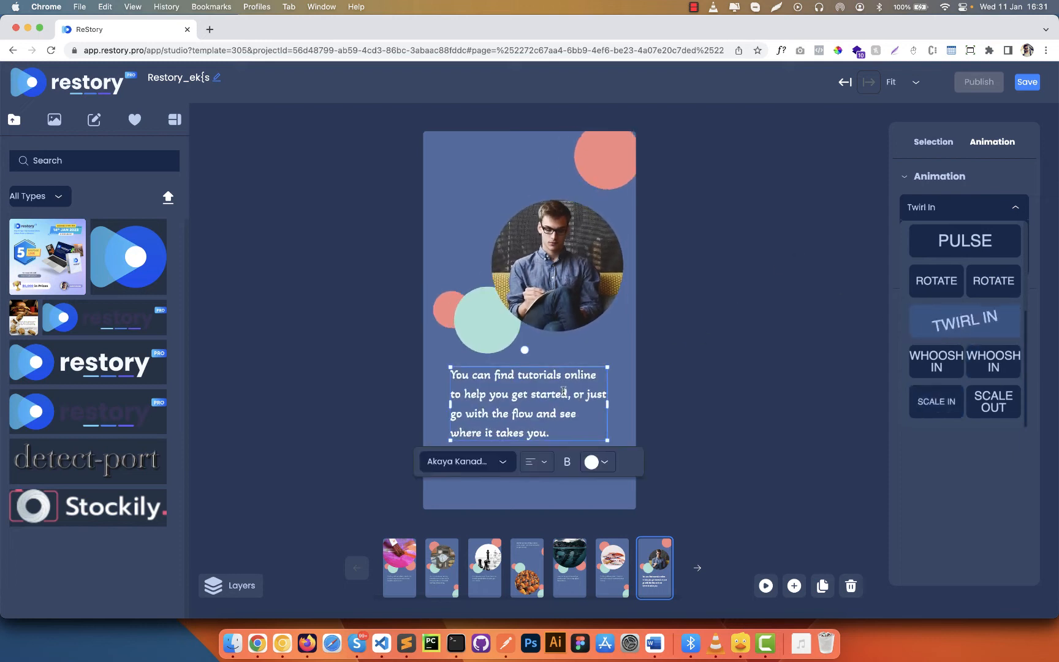
left_click(1015, 208)
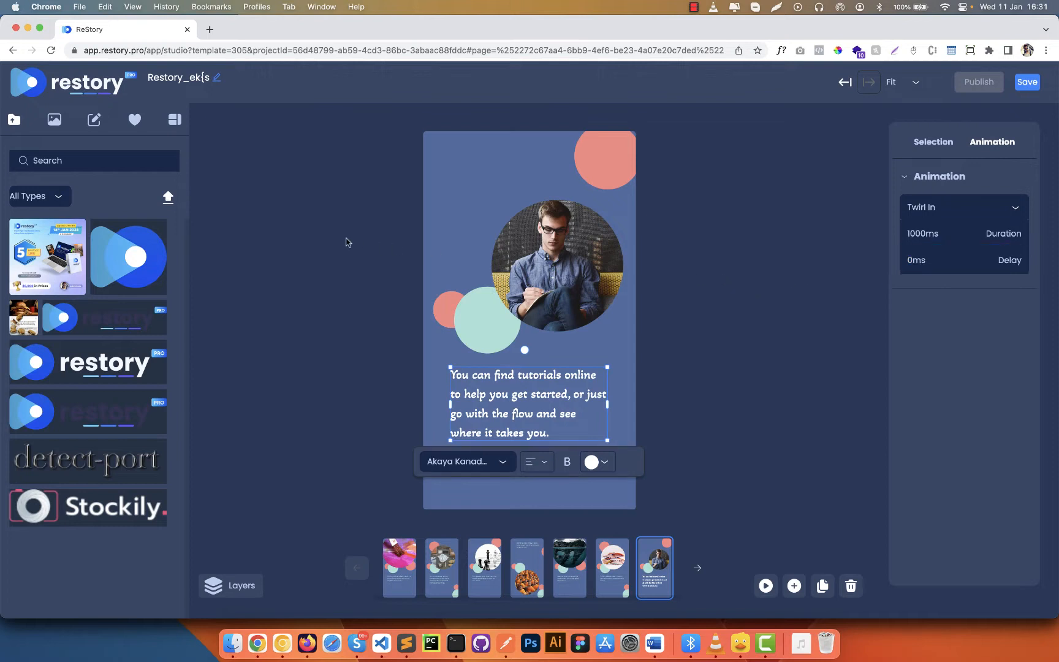
left_click(346, 231)
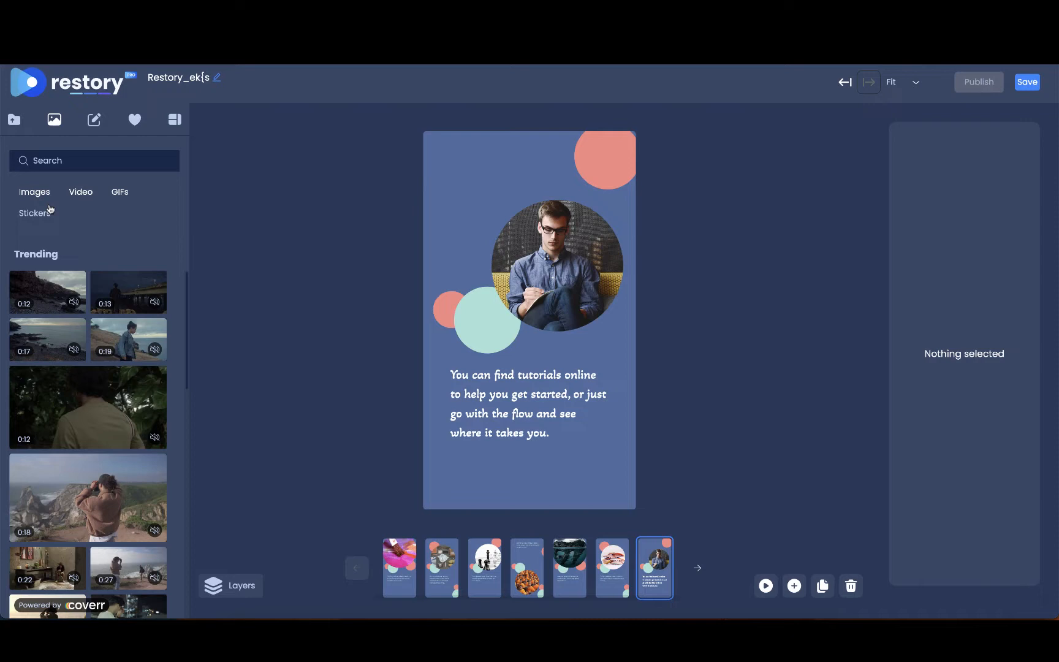
Step: Search stock media for 'craft' and set the pottery-wheel photo as the slide background
left_click(94, 160)
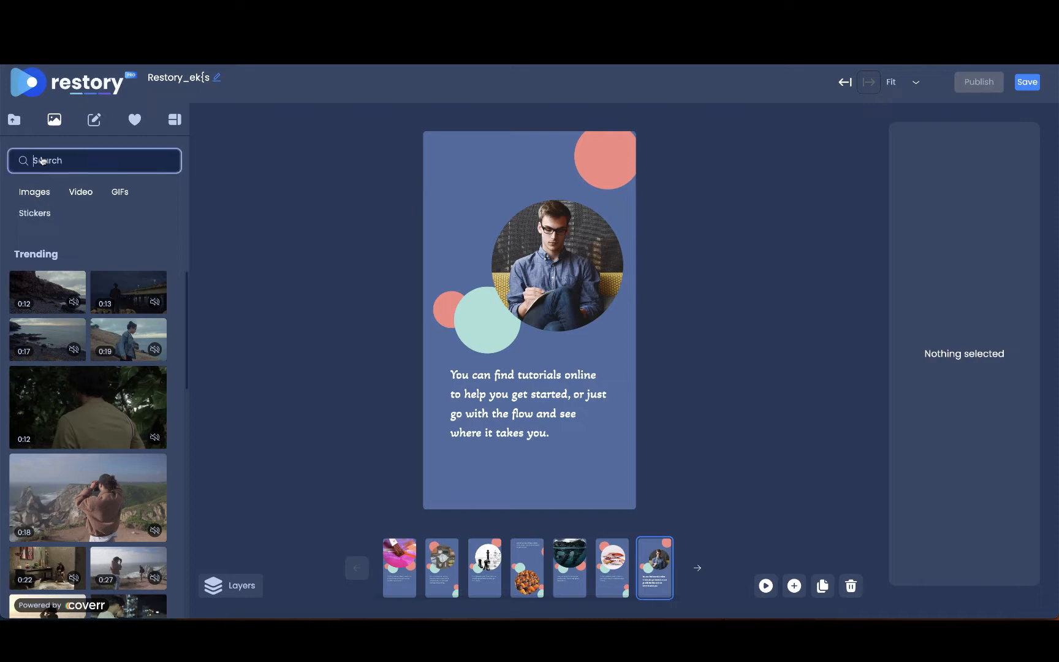
type("craft")
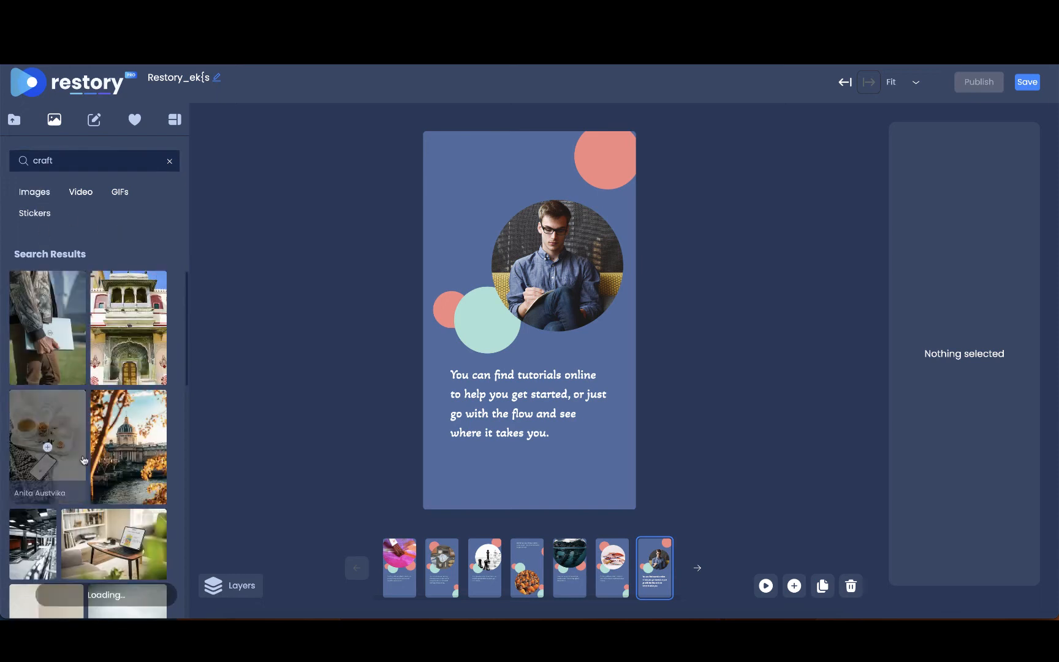
scroll("down", 3)
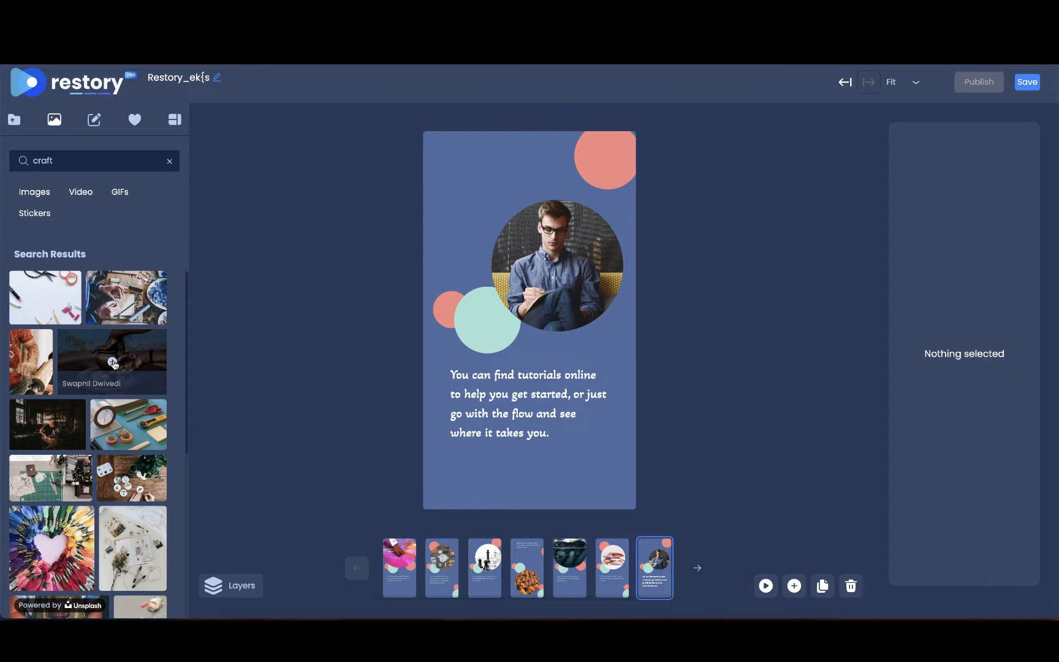
left_click(113, 362)
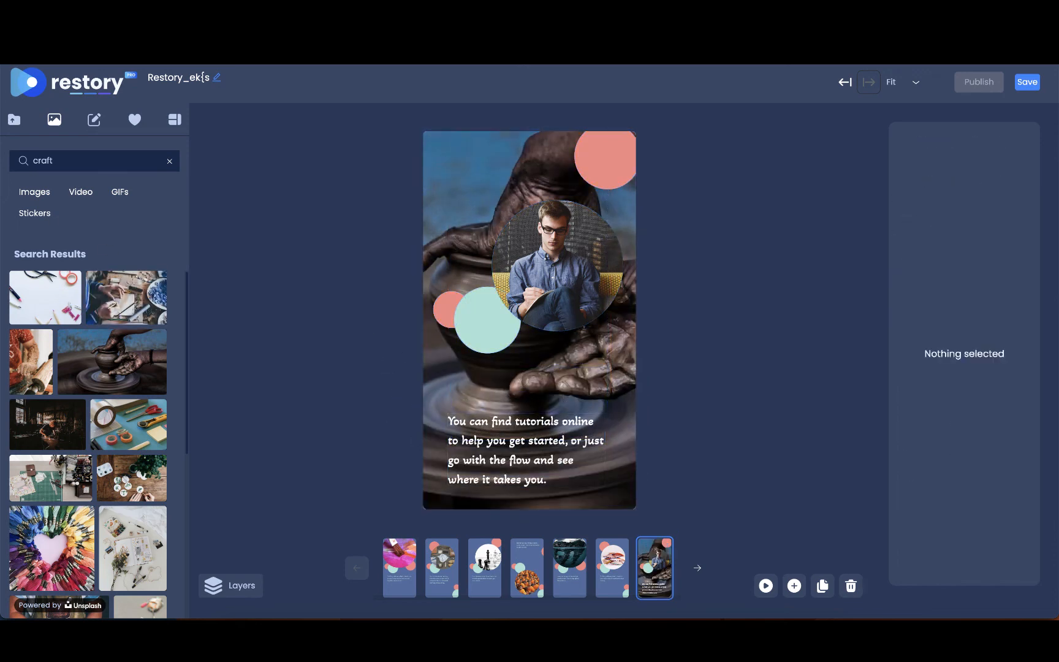
Step: Insert the uploaded ring logo from Media and place it in the slide's top-left corner
left_click(15, 119)
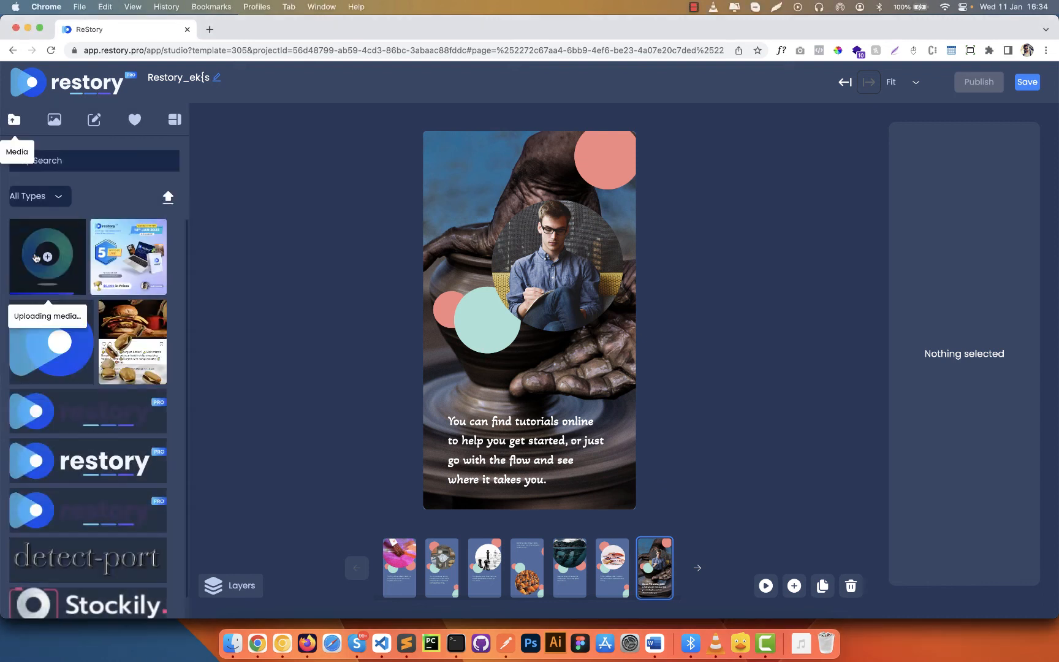
left_click(47, 257)
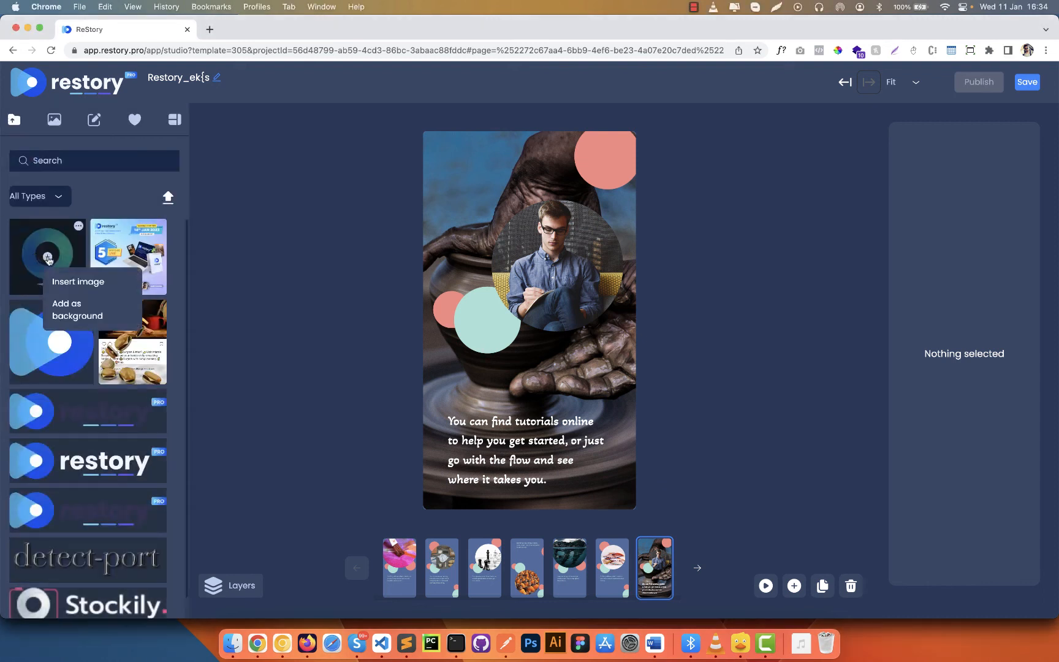
left_click(78, 282)
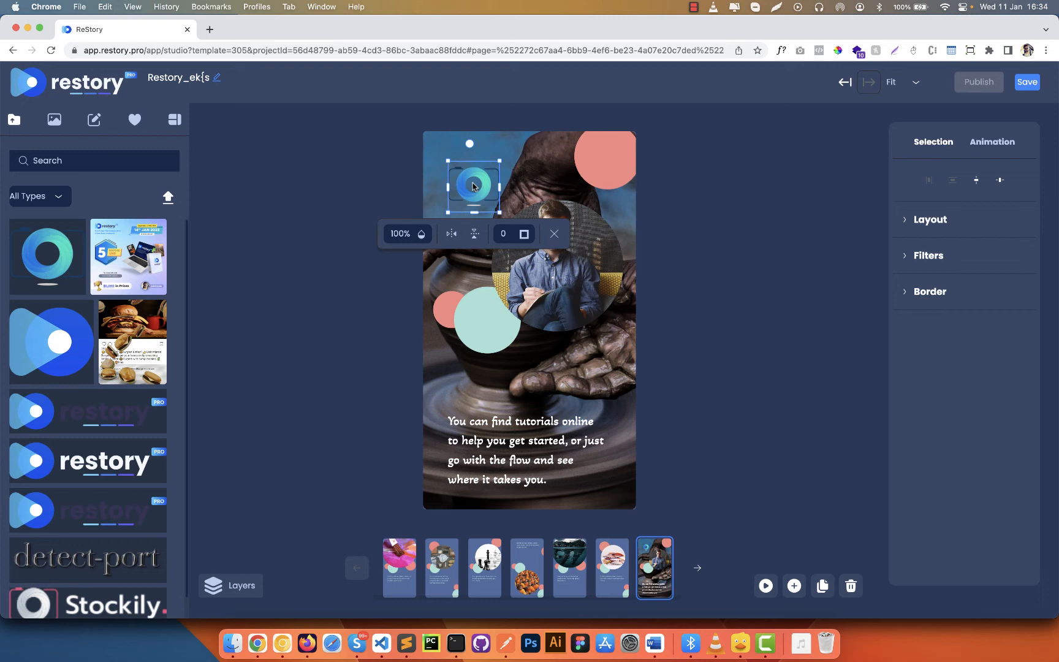
left_click(397, 245)
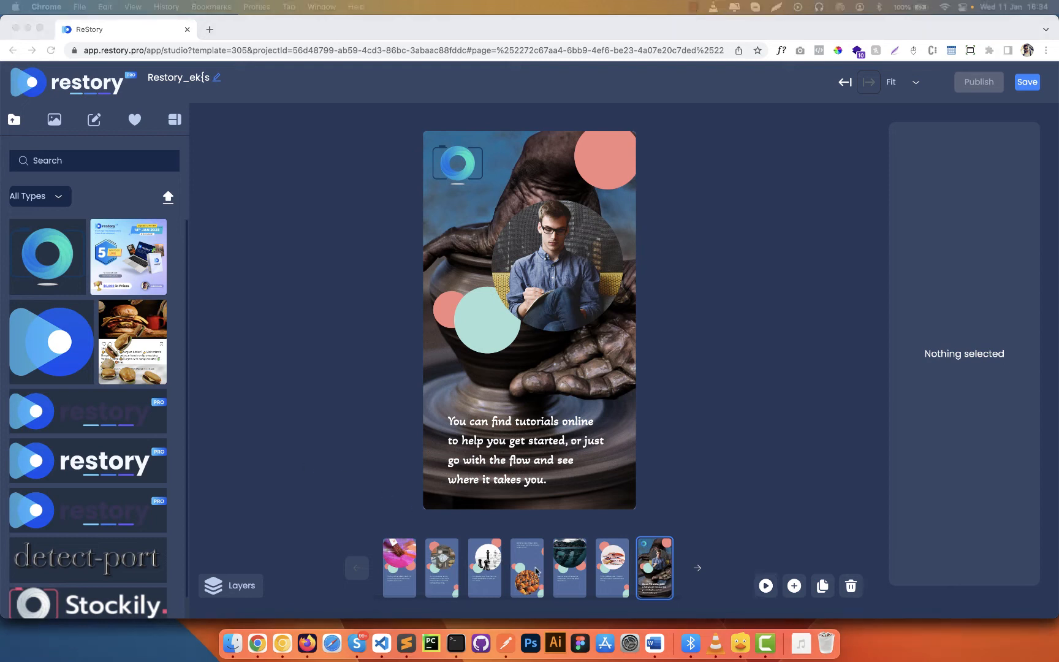
Step: Open the fourth slide and scroll the Text presets toward the Celebrities Who Love Pizza headline
left_click(527, 568)
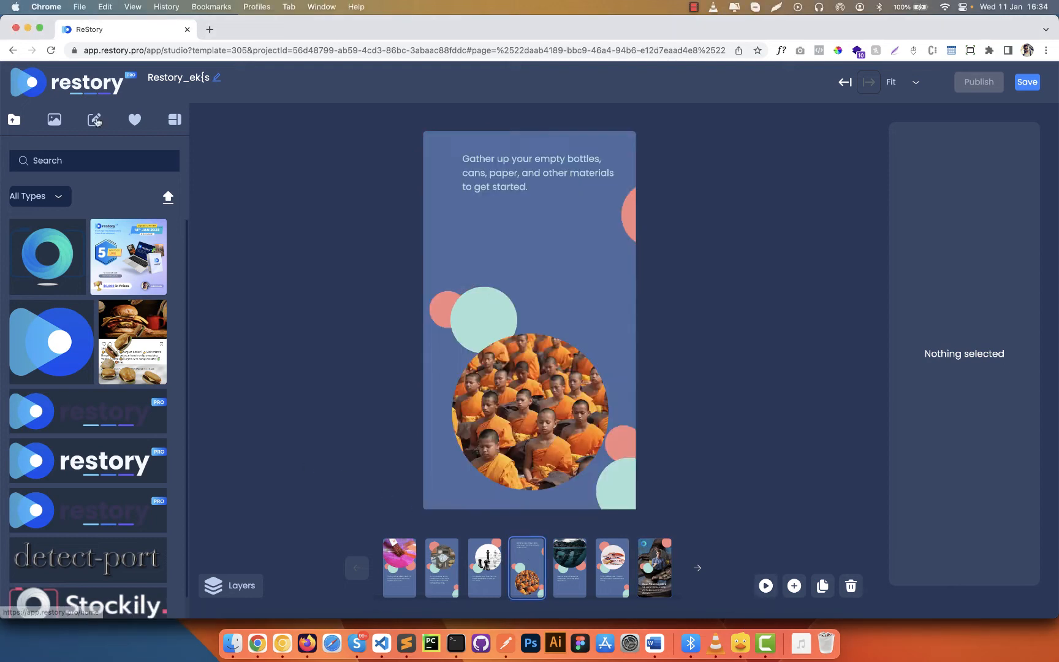
left_click(93, 120)
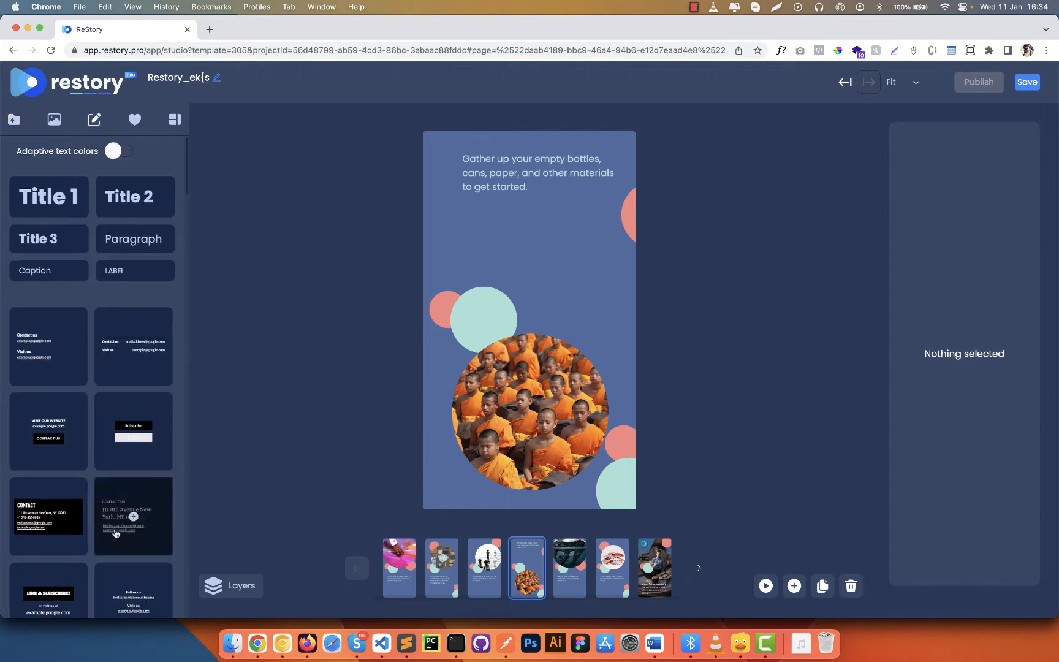
scroll("down", 3)
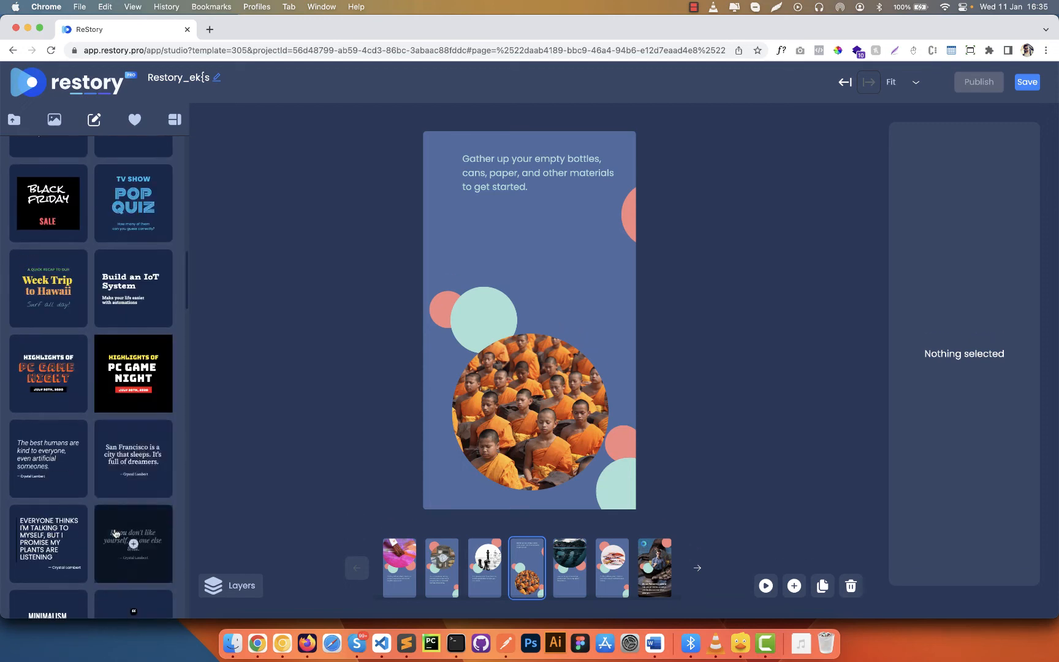
scroll("down", 3)
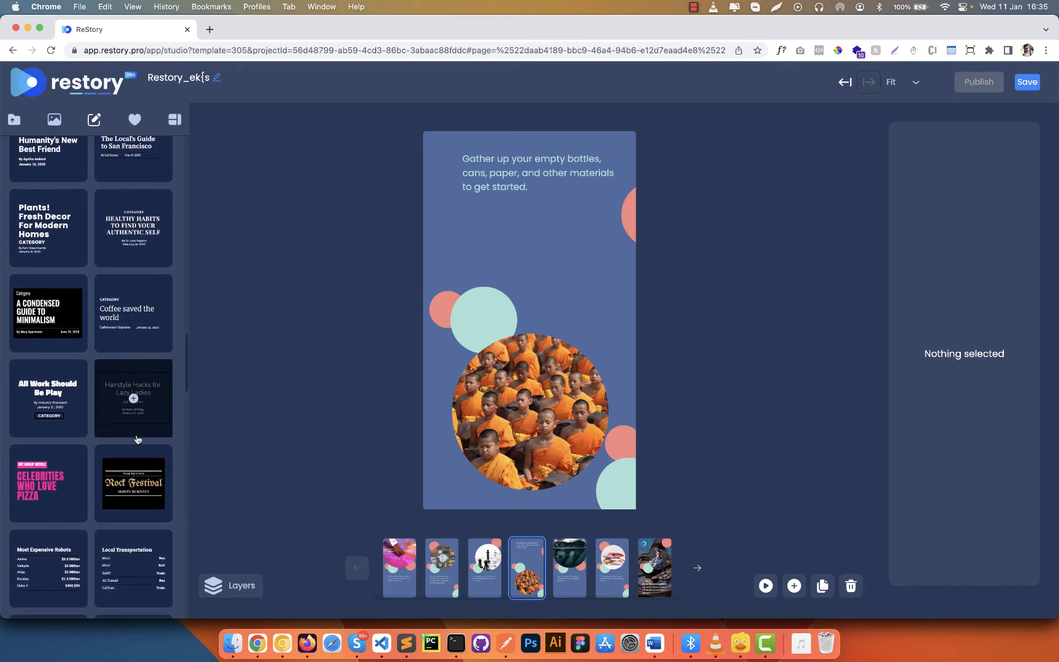
mouse_move(47, 486)
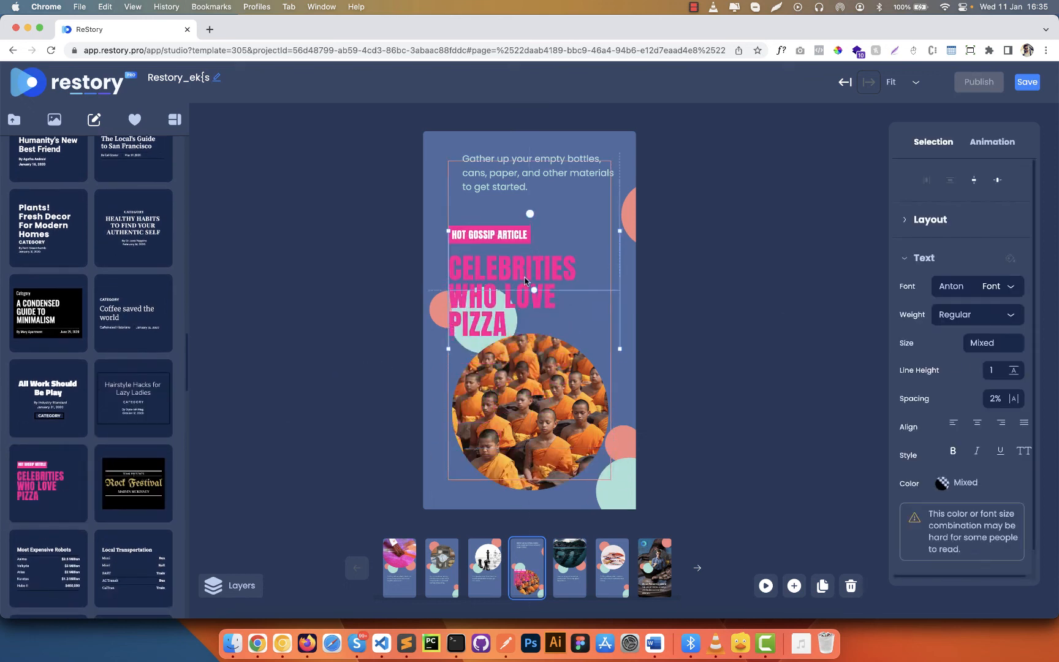
Step: Retype slide four's headline as small label CHECK OUR LATEST and pink heading NEW DESIGNS
left_click(446, 315)
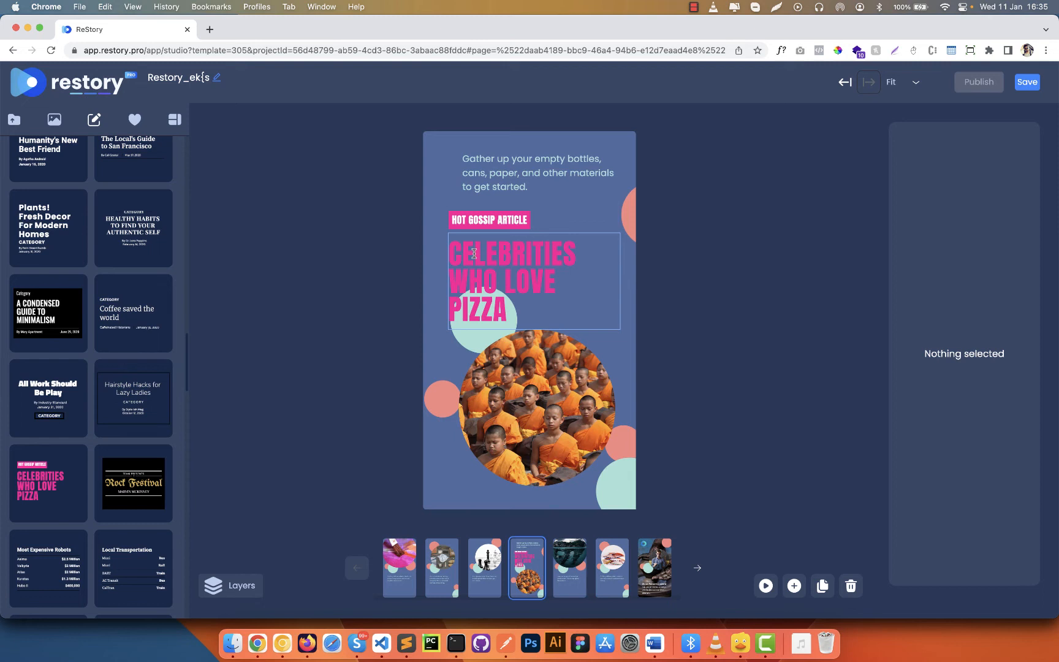
left_click(513, 279)
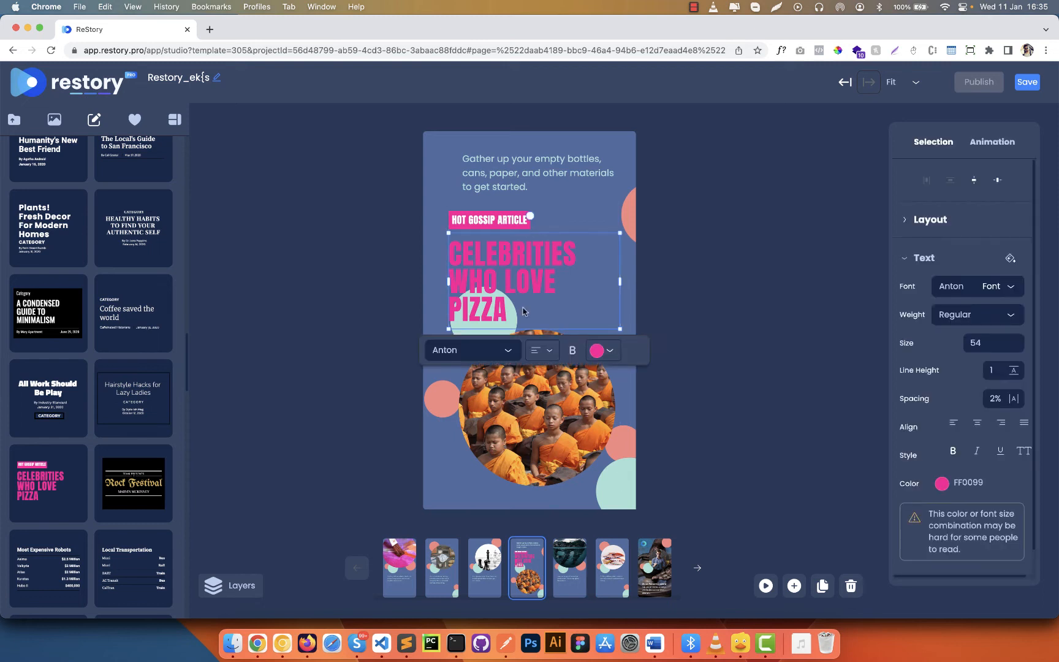
type("NEW")
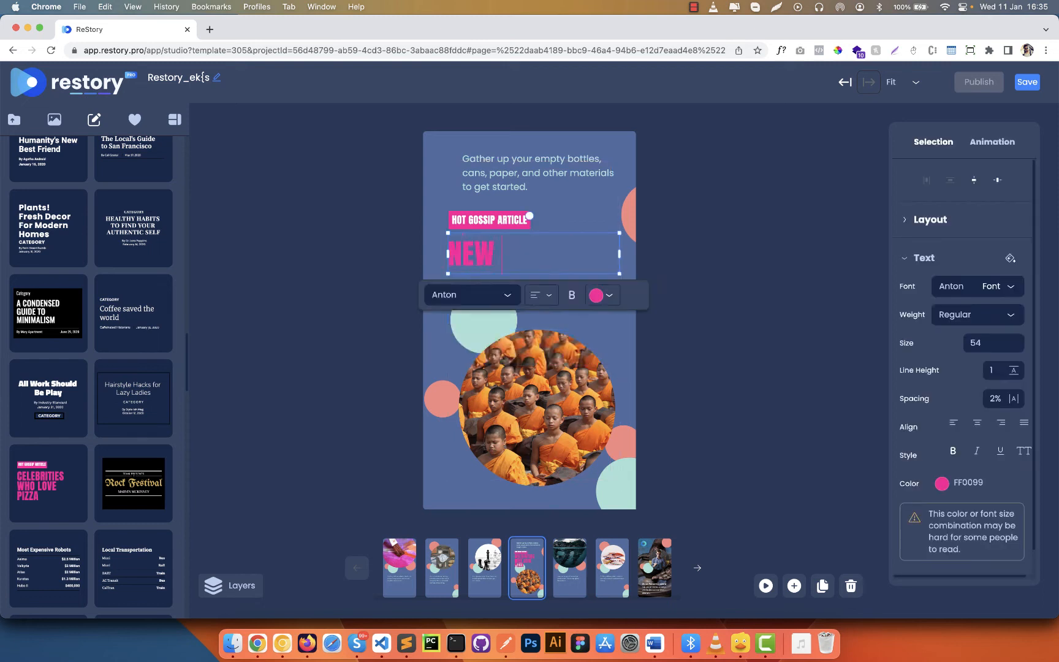
type("DESIGNS")
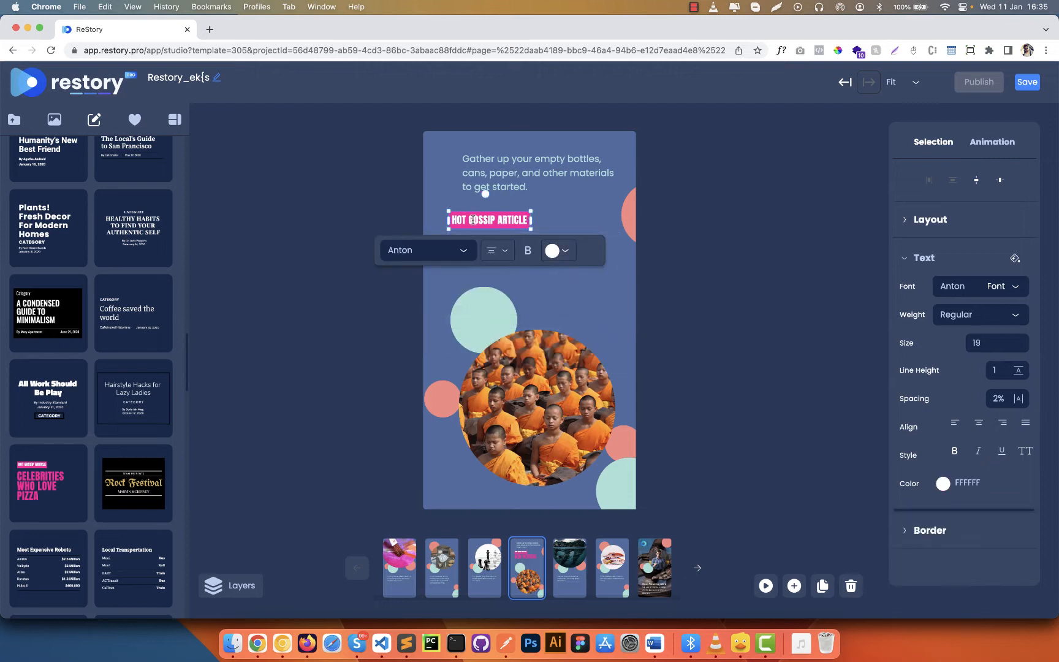
type("CHECK OUR")
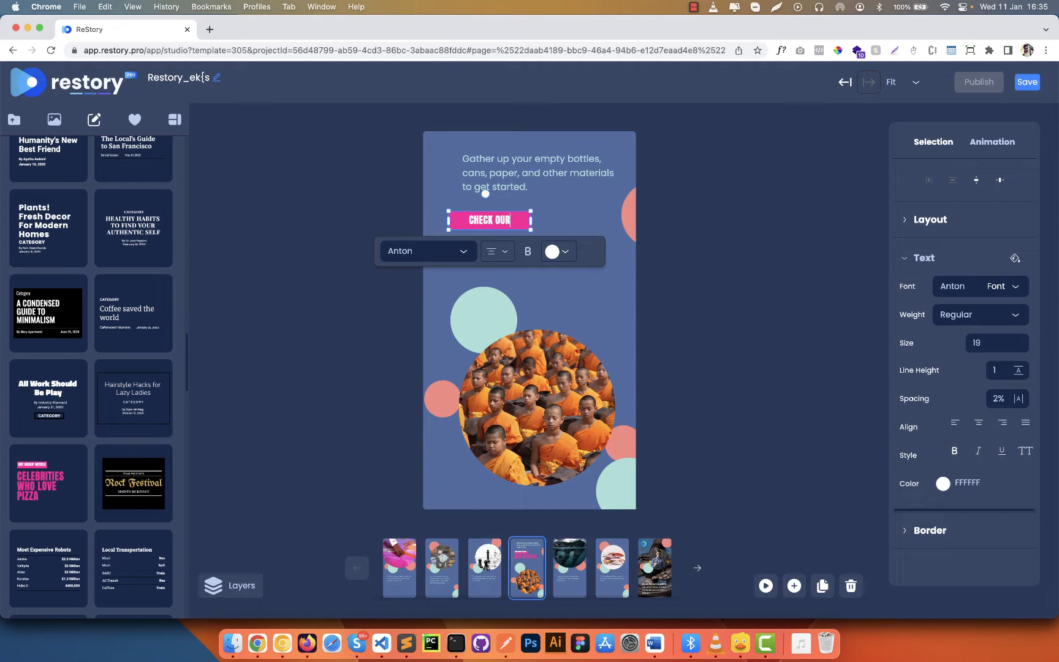
type("N")
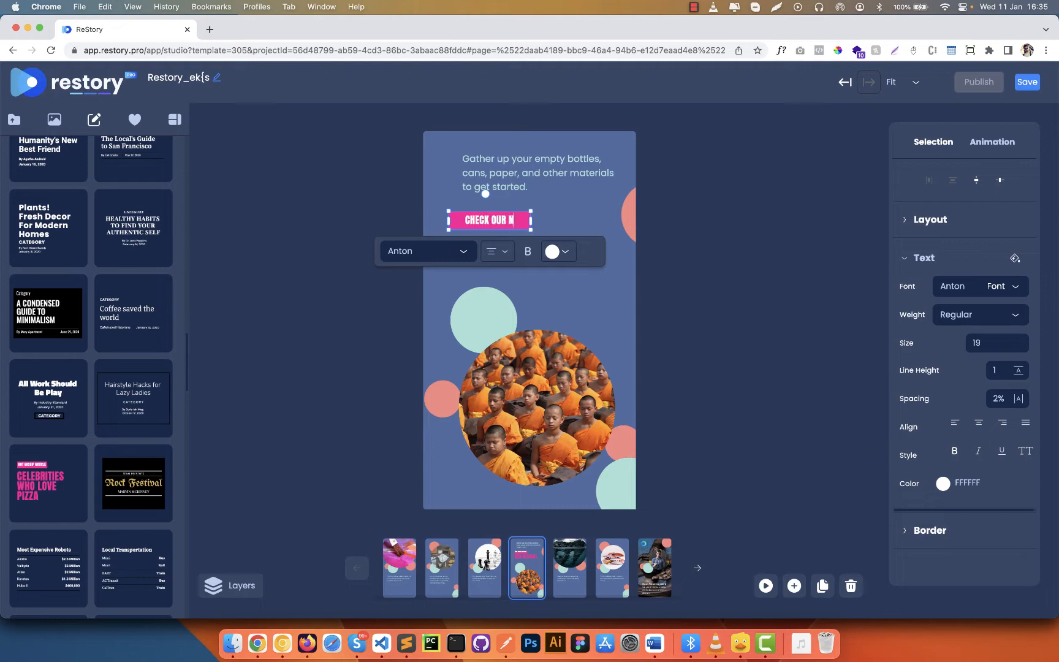
type("LATEST")
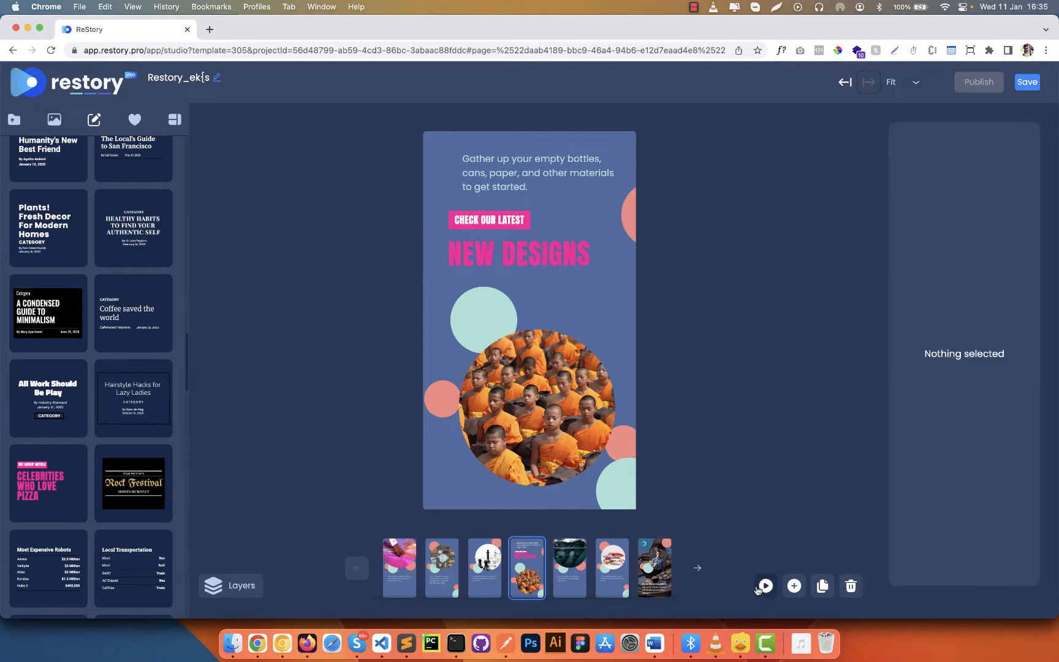
Step: Add a new blank page after slide four
left_click(766, 586)
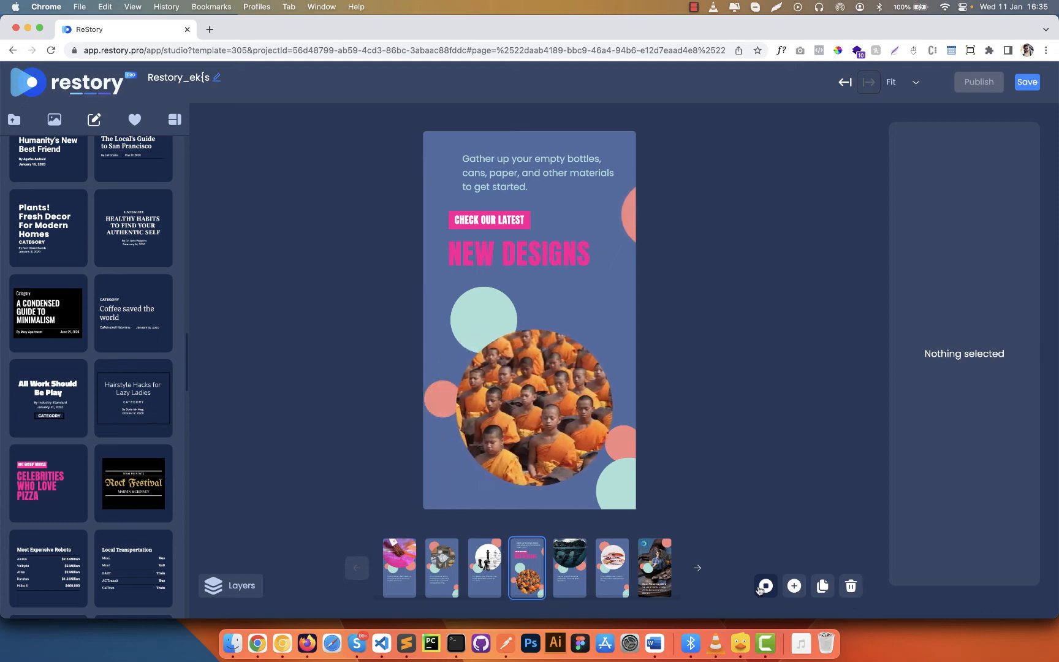
left_click(766, 586)
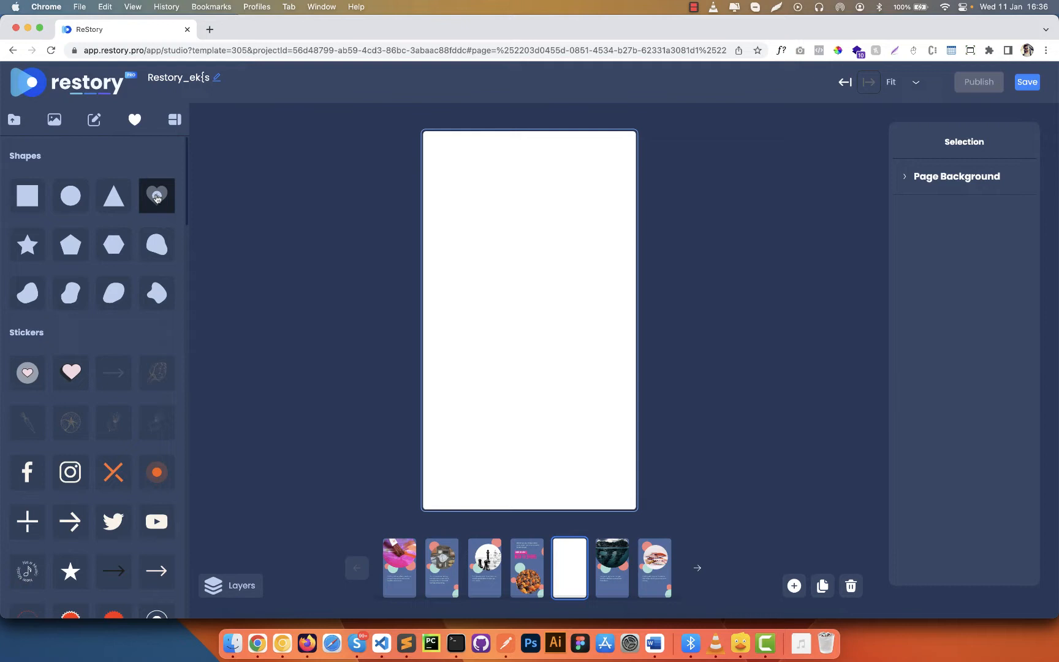
Step: Place an enlarged heart shape and mask a colourful craft stock photo into it
left_click(156, 196)
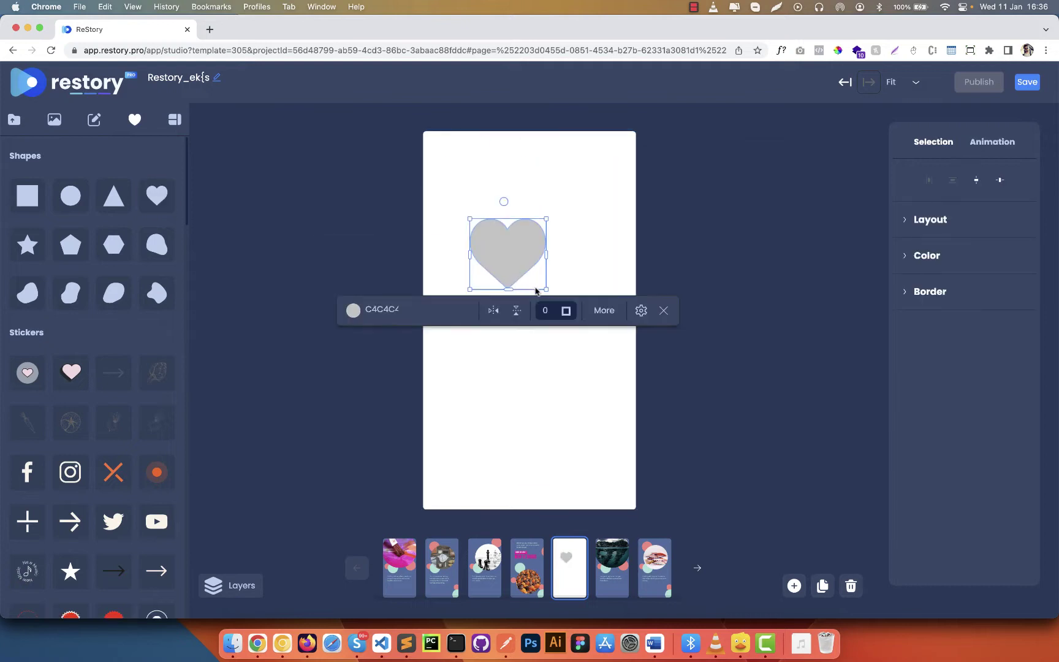
left_click_drag(545, 287, 593, 333)
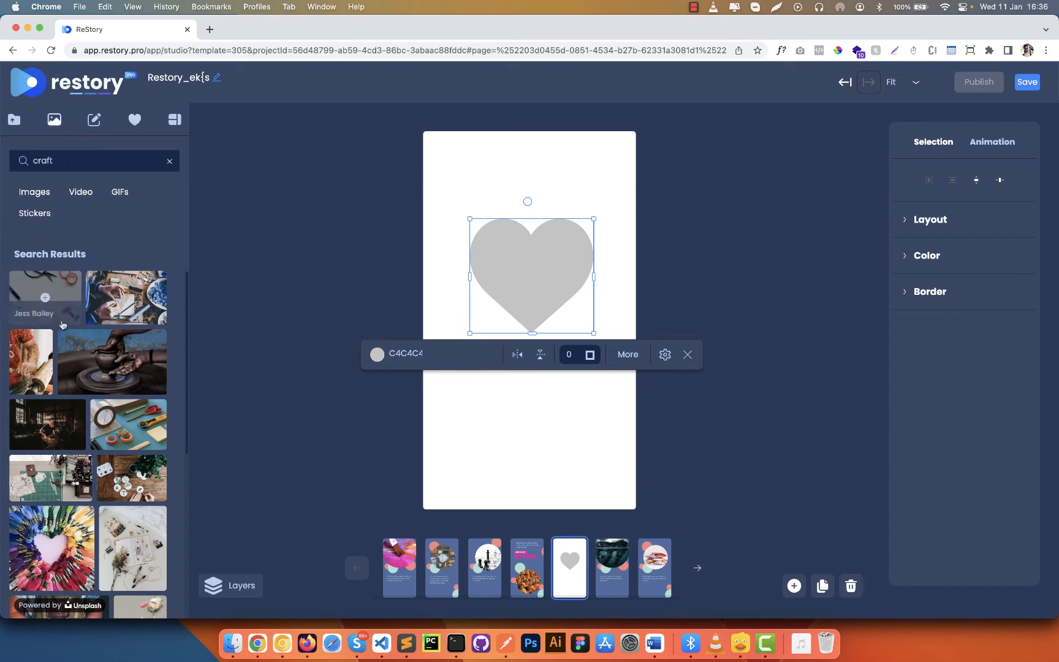
scroll("down", 3)
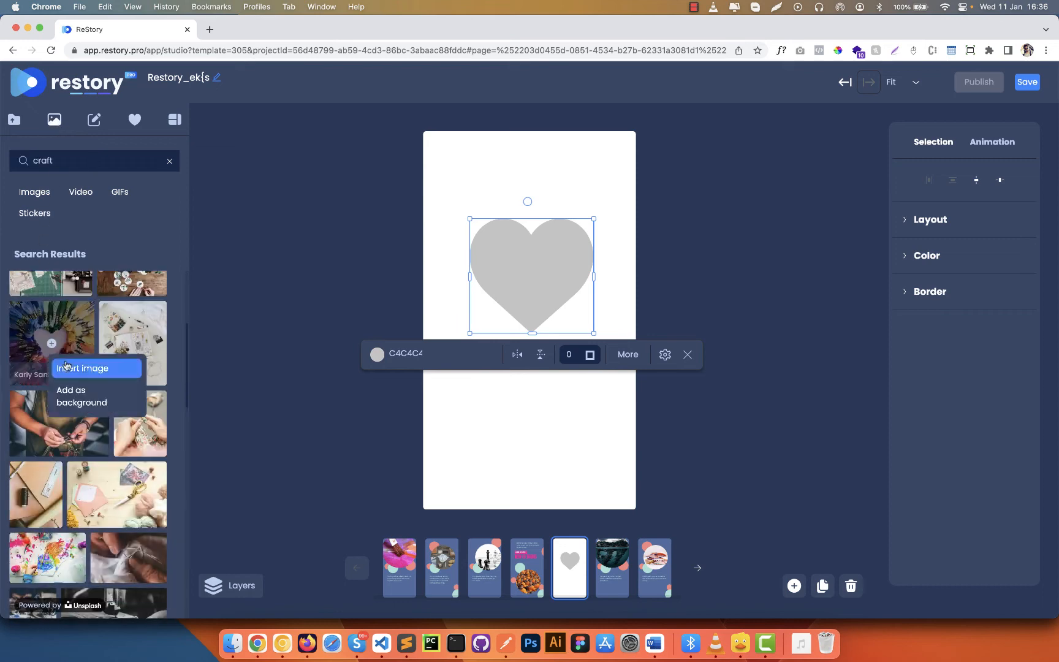
left_click(83, 368)
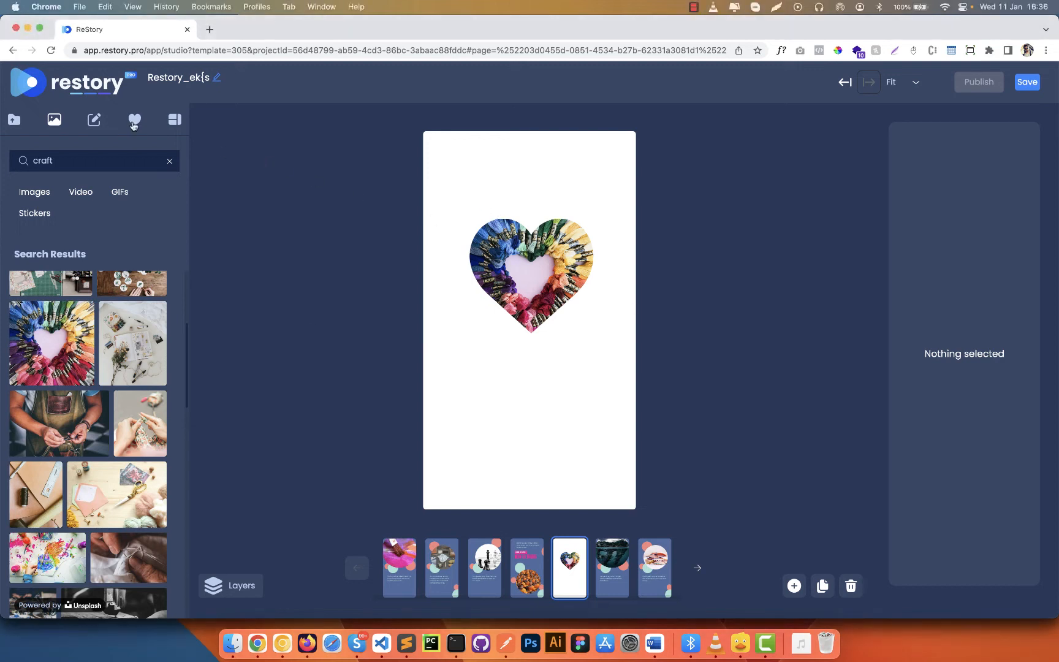
left_click(135, 120)
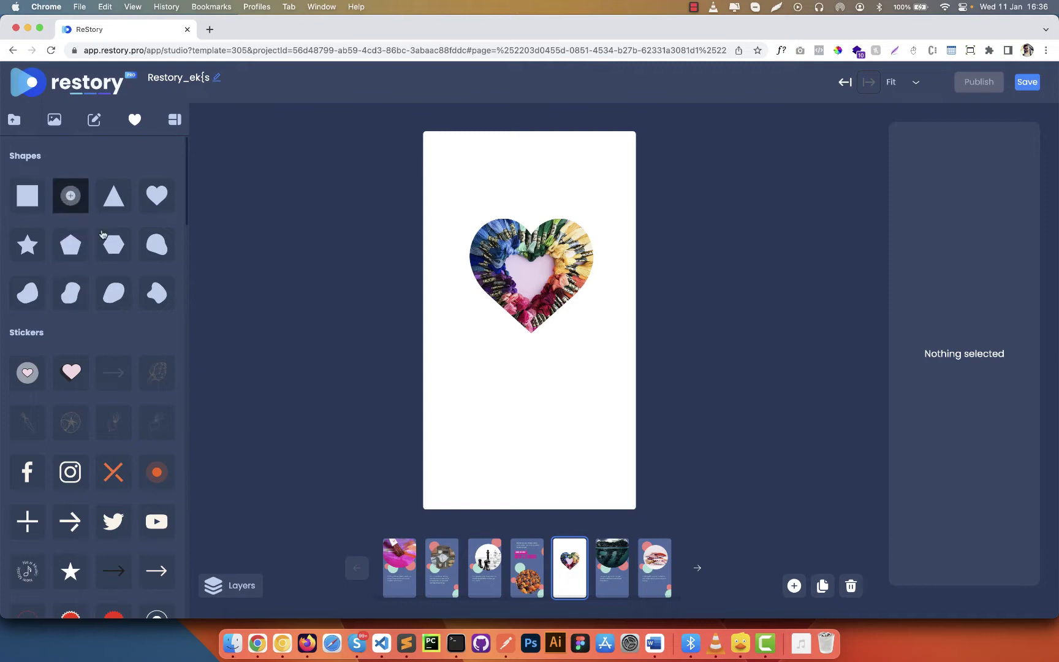
Step: Place a circle below the heart and fill it with a stock craft video clip
left_click(70, 196)
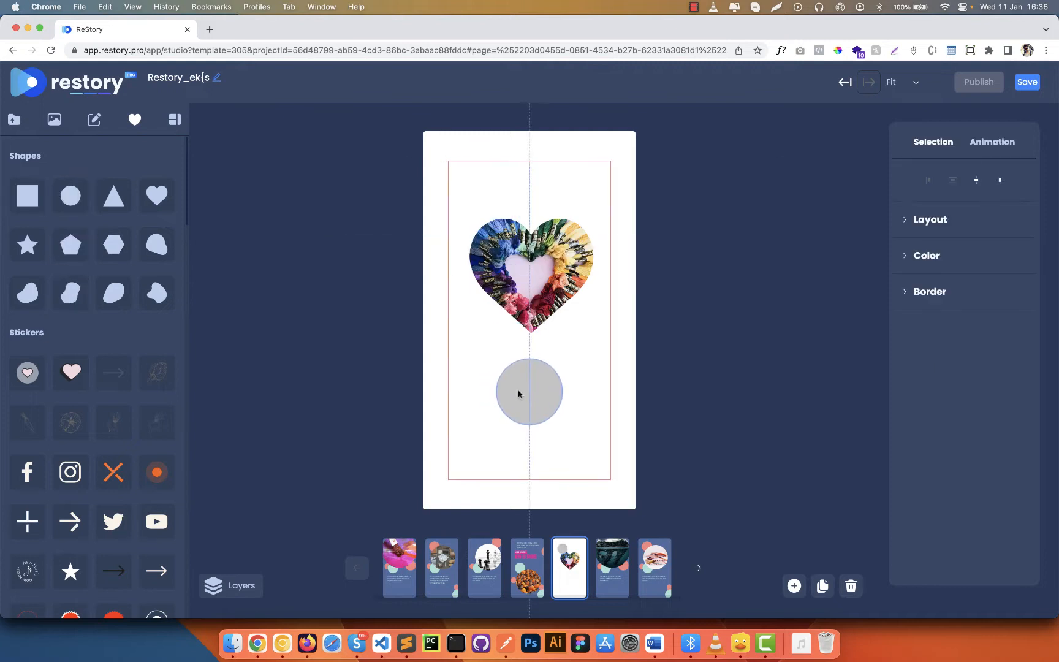
left_click(530, 392)
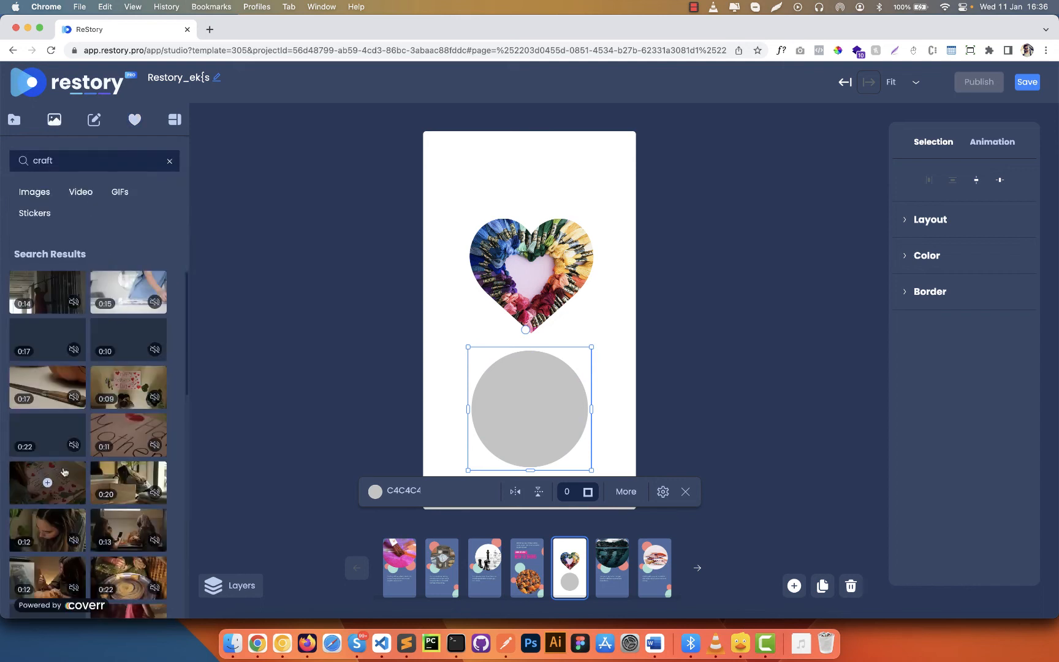
left_click(129, 483)
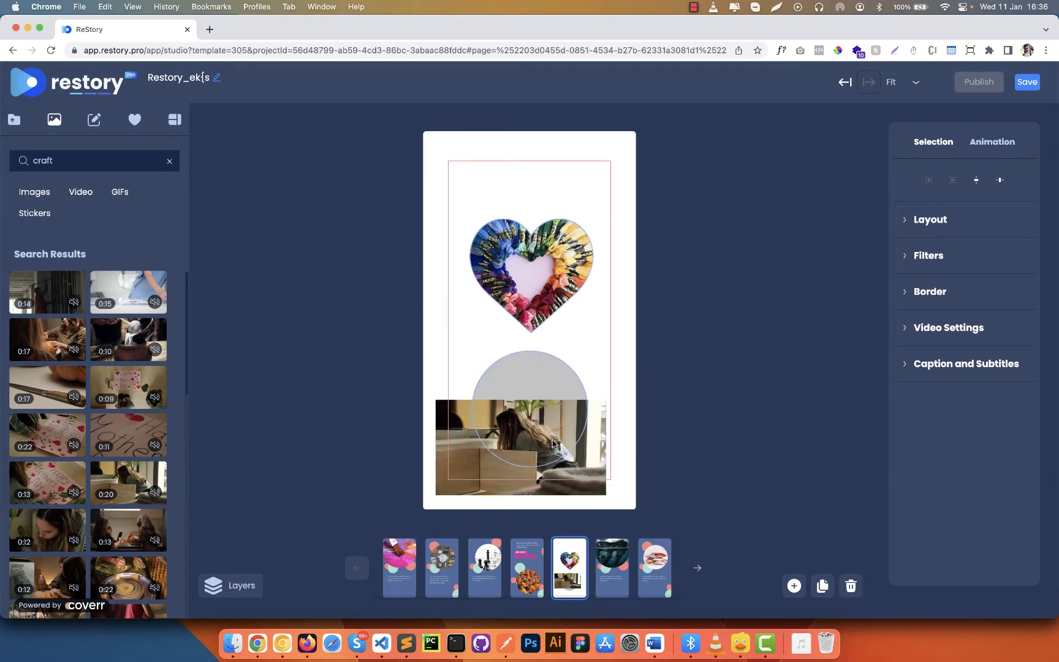
left_click(707, 438)
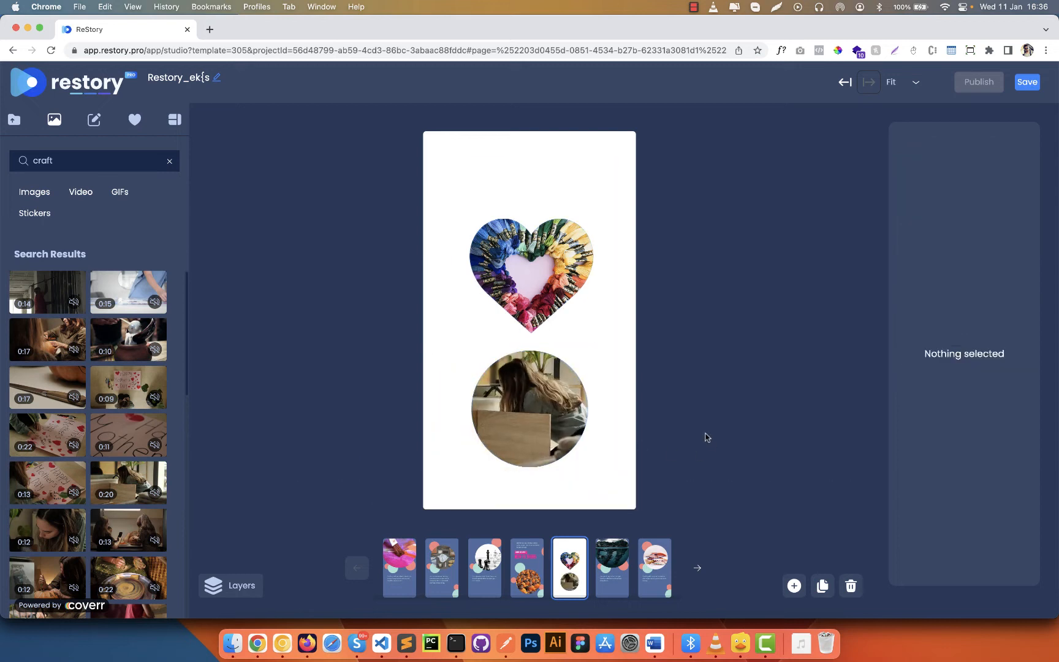
mouse_move(364, 332)
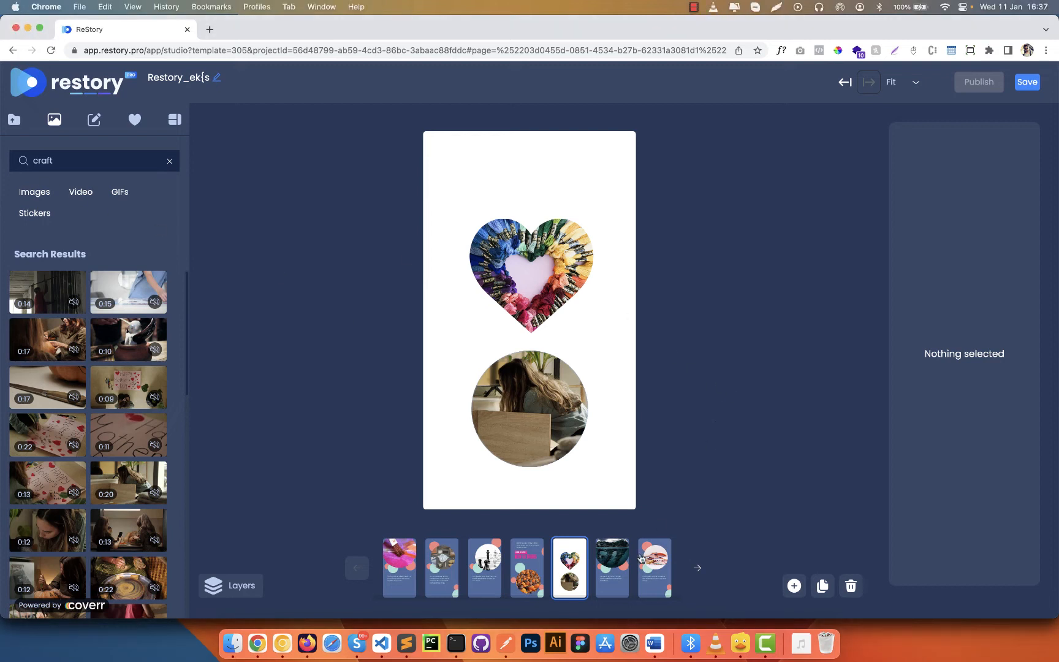
Step: Add the Food & Stuff cover page template with the oranges photo as a new slide
left_click(175, 120)
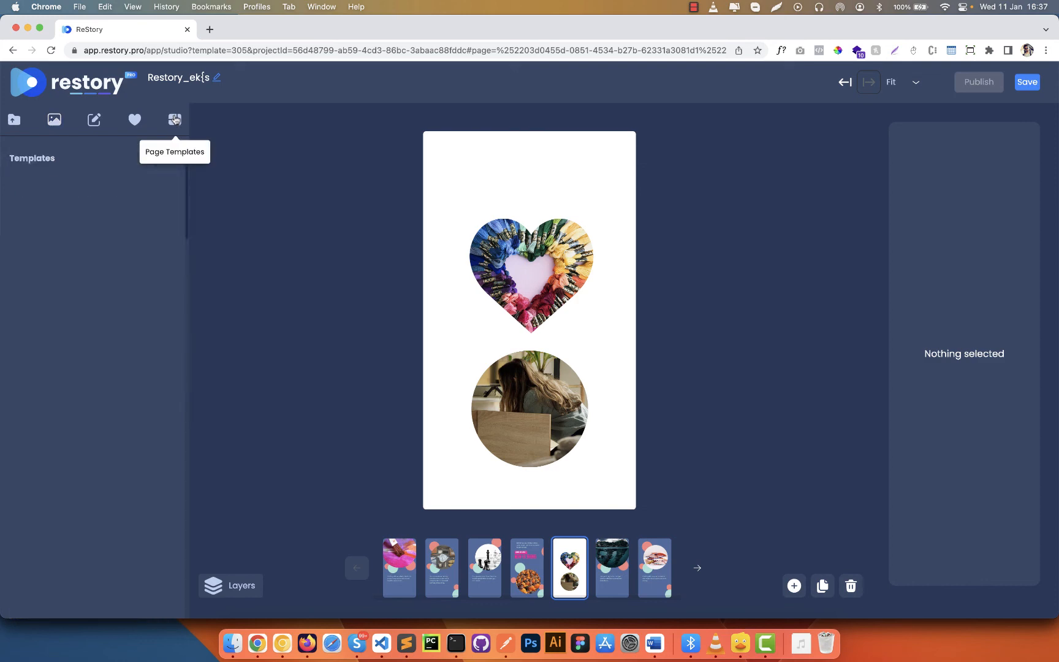
left_click(176, 119)
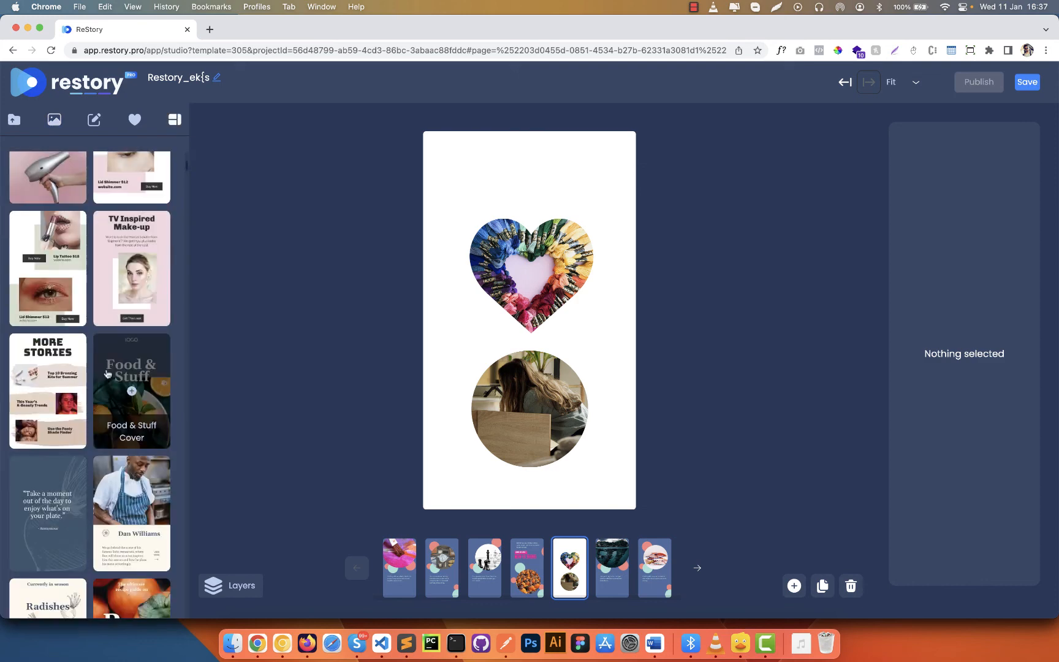
left_click(132, 391)
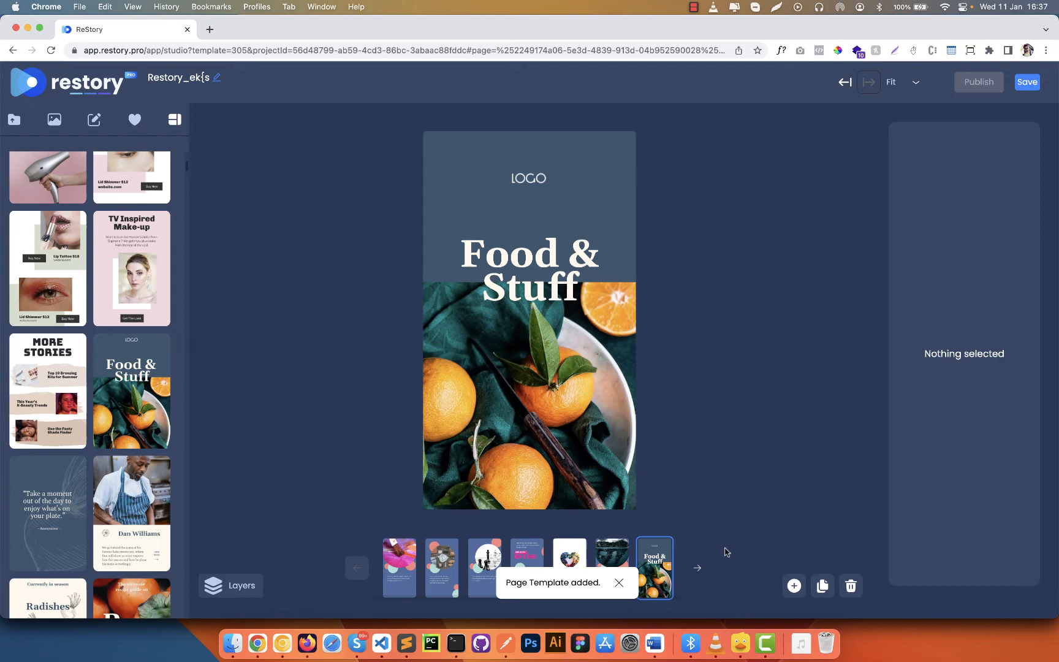
mouse_move(726, 341)
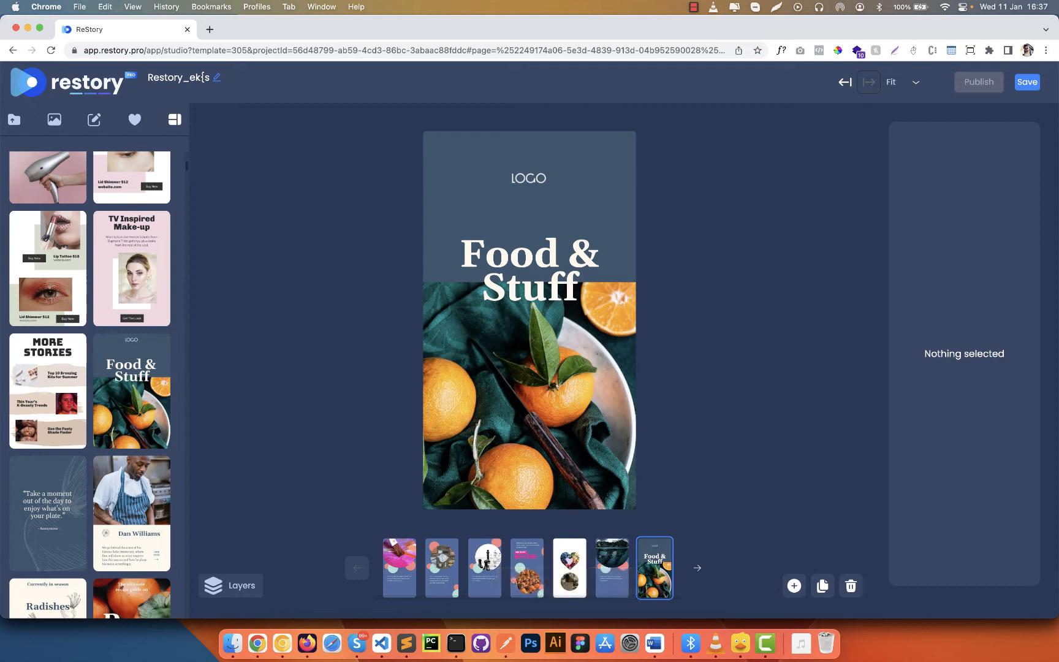
mouse_move(642, 500)
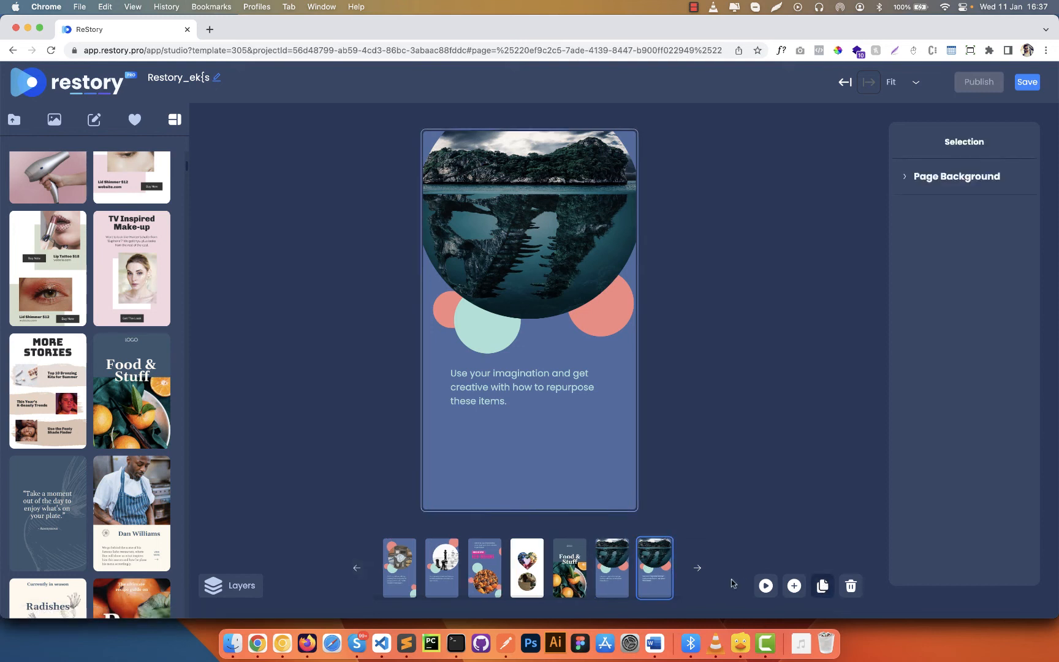
mouse_move(850, 586)
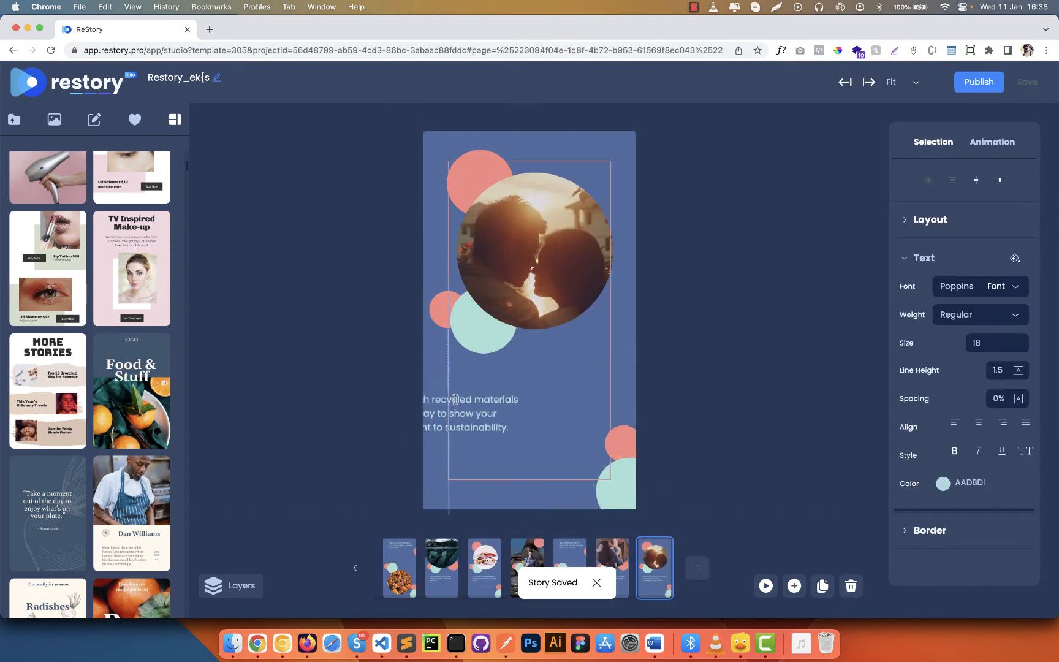
Step: Undo the accidental move so the sustainability caption sits back inside the page
left_click(456, 413)
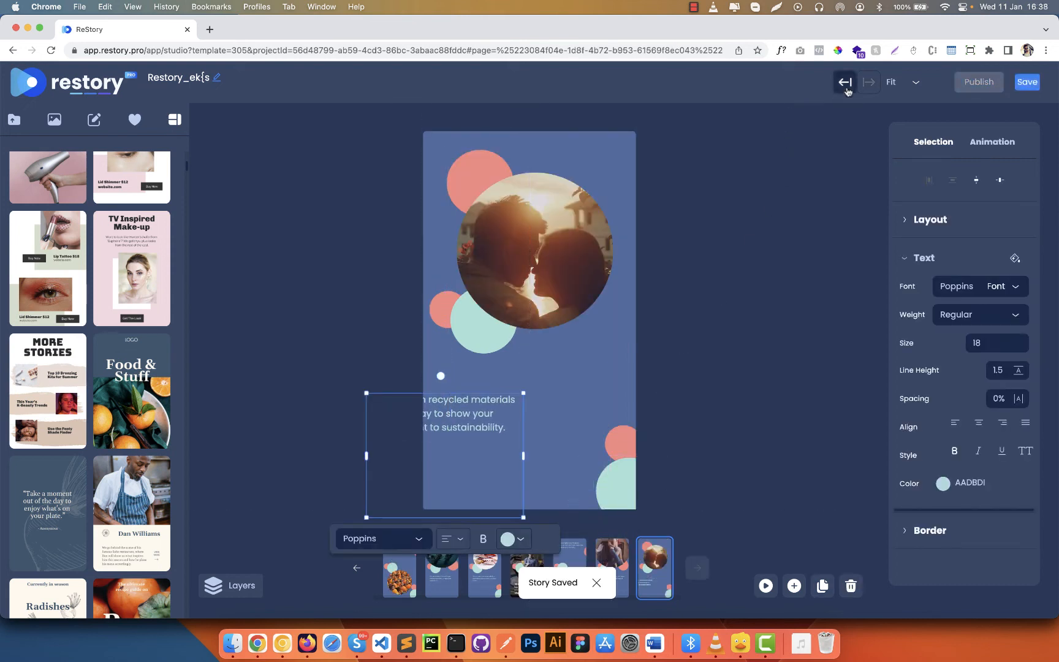
left_click(787, 265)
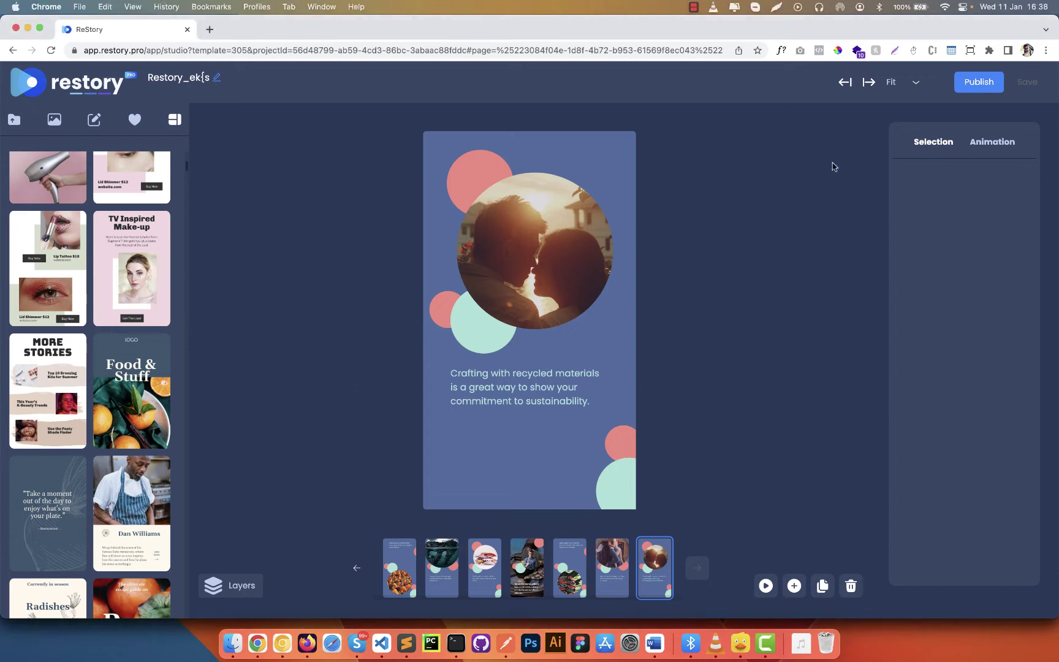
mouse_move(978, 81)
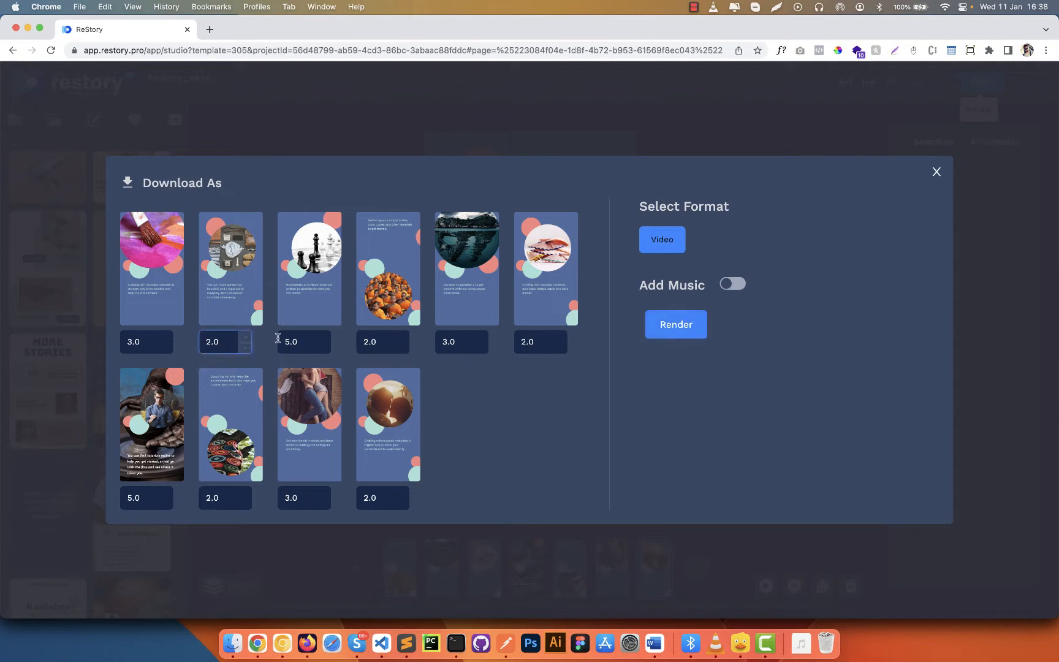
Step: Set slide durations 8.0 and 12.0, enable music with a chosen track, and render
left_click(299, 342)
type("8")
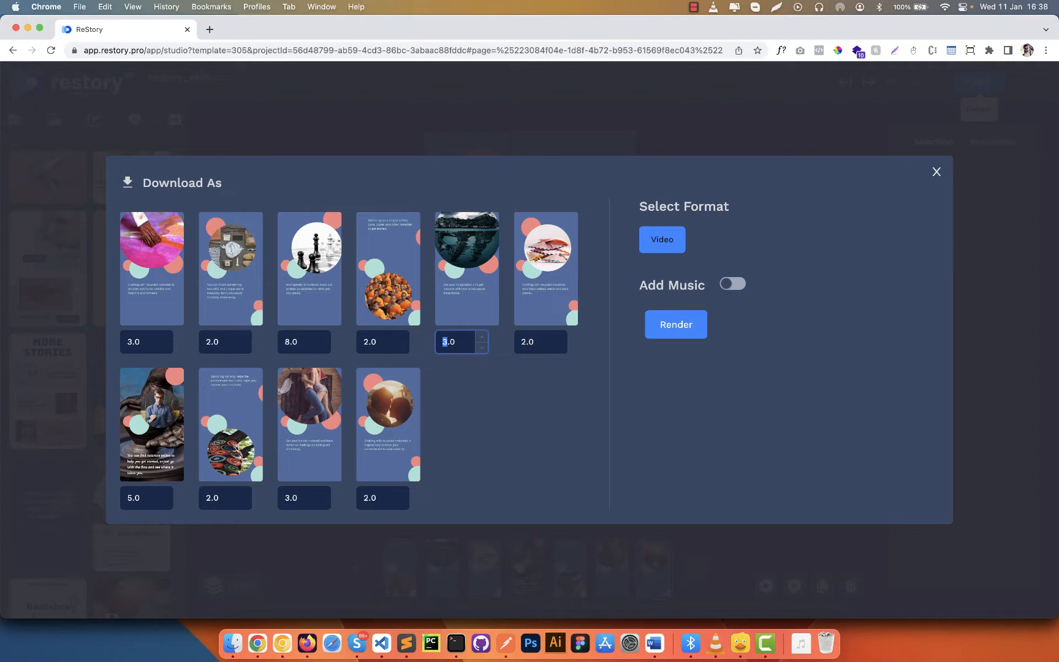
left_click(733, 283)
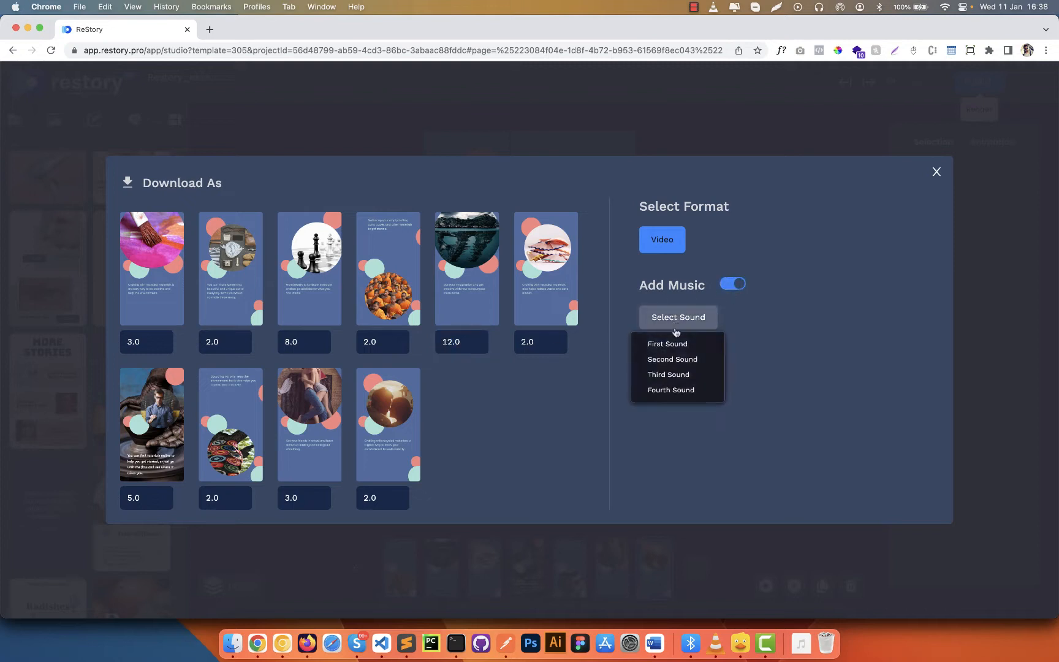
left_click(666, 343)
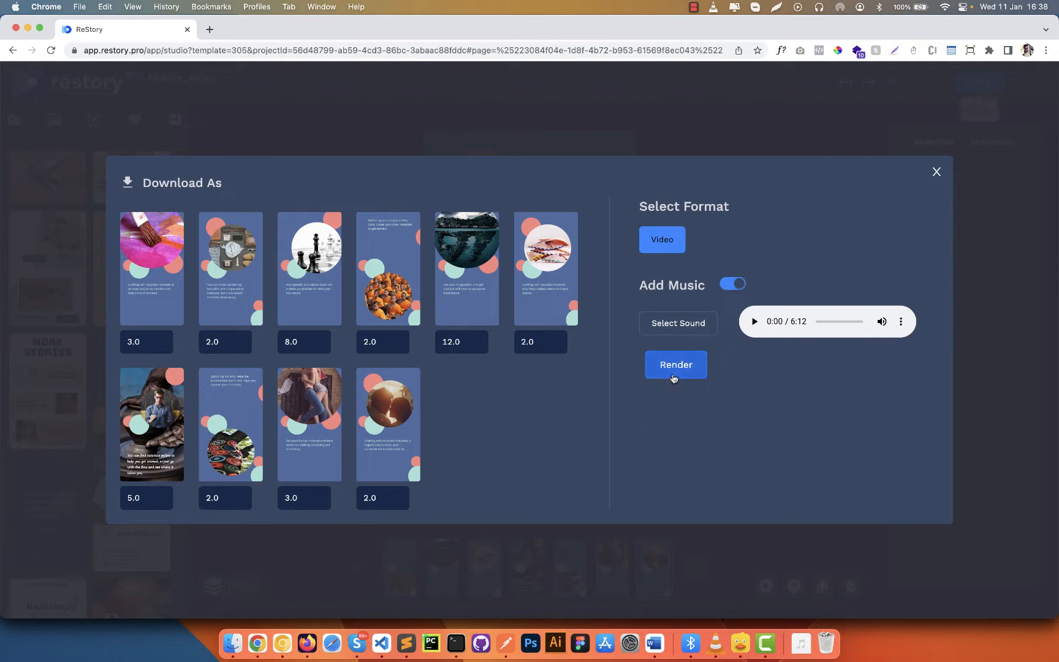
left_click(675, 365)
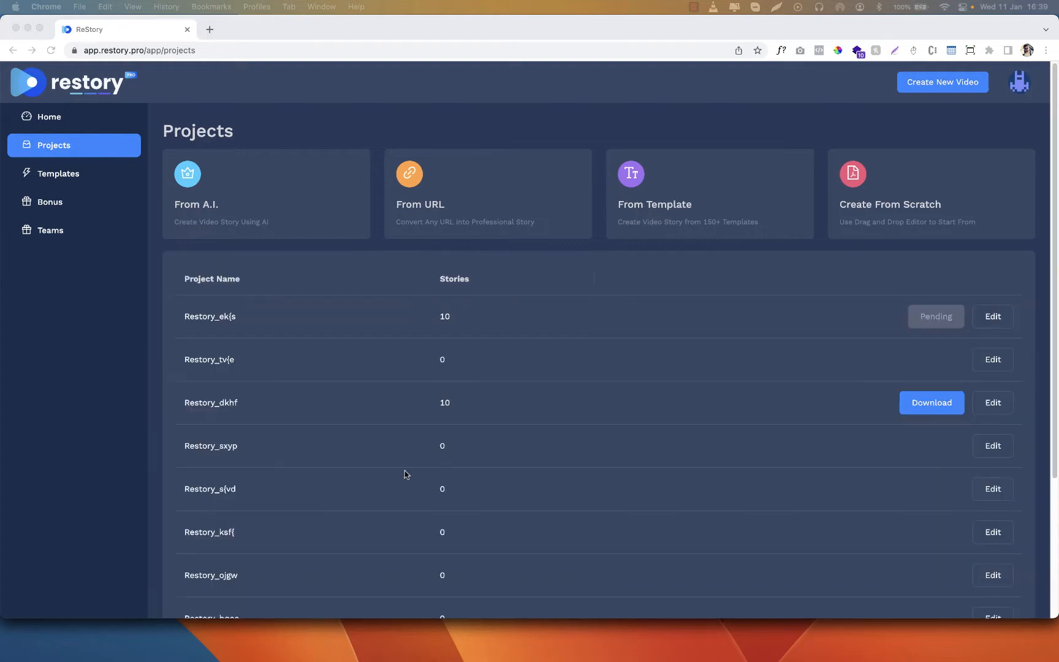
Step: Open the per-scene download list for the rendered ten-slide project
left_click(932, 403)
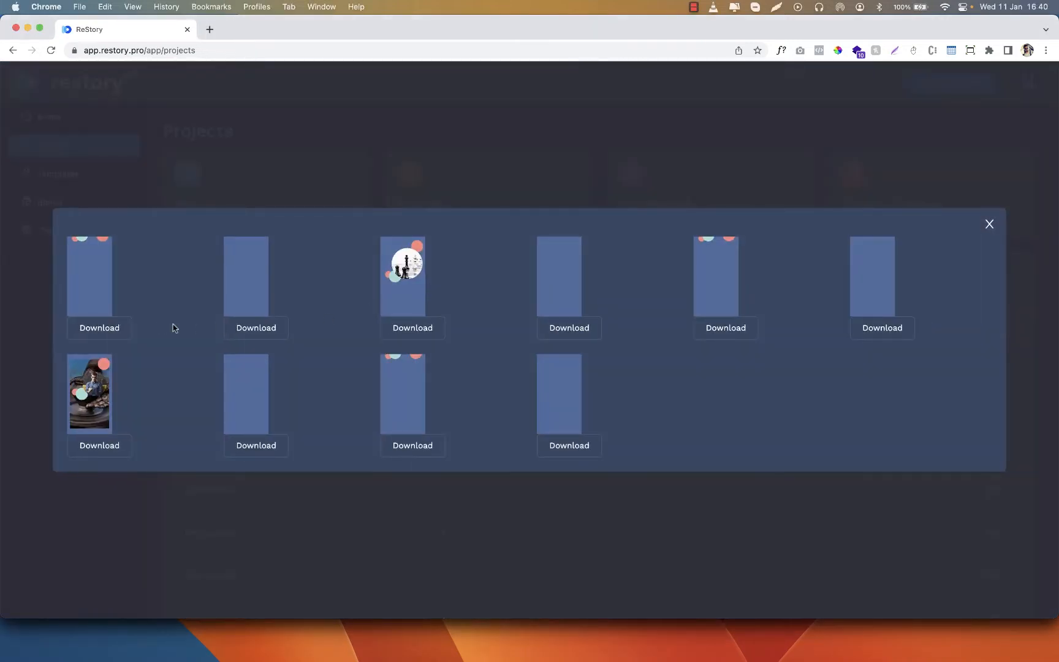